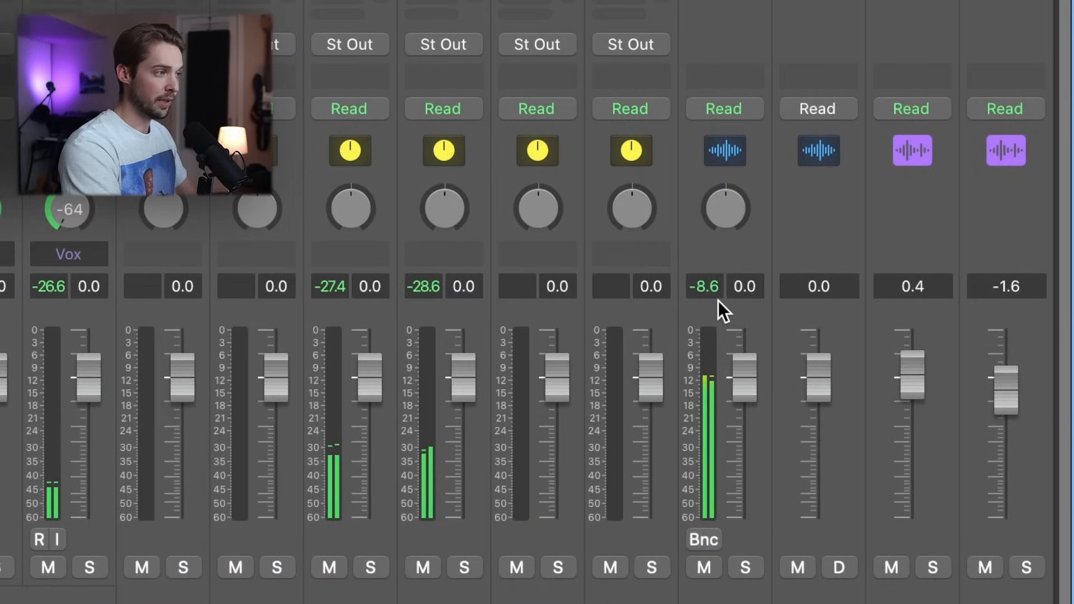
Reveal the vocal track's VCA slot, showing the Vox and Instruments VCAs in the mixer.
scroll("down", 3)
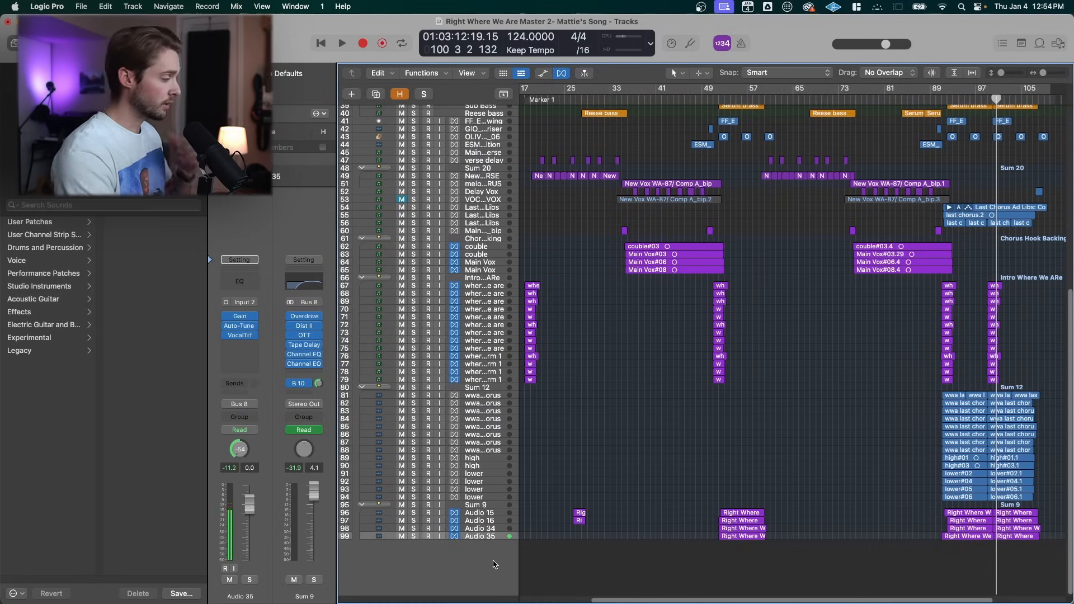
mouse_move(488, 554)
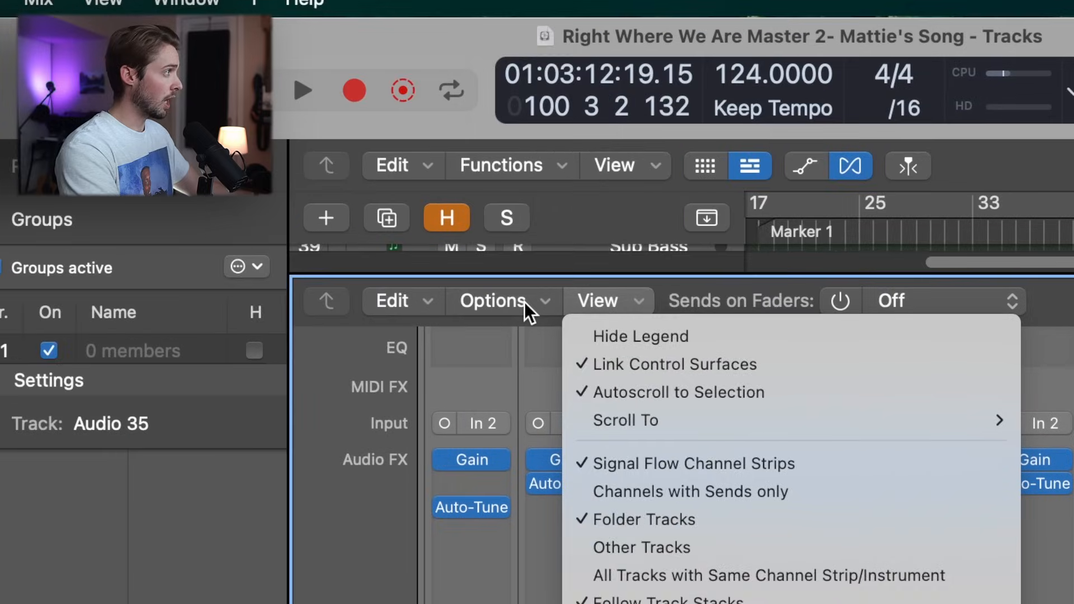
left_click(501, 301)
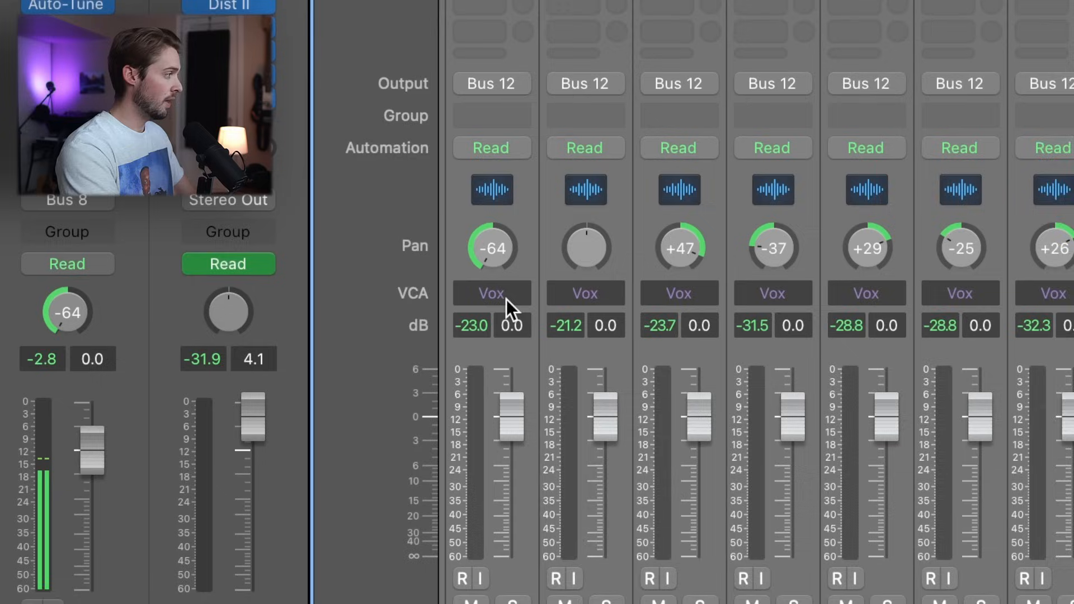
left_click(492, 293)
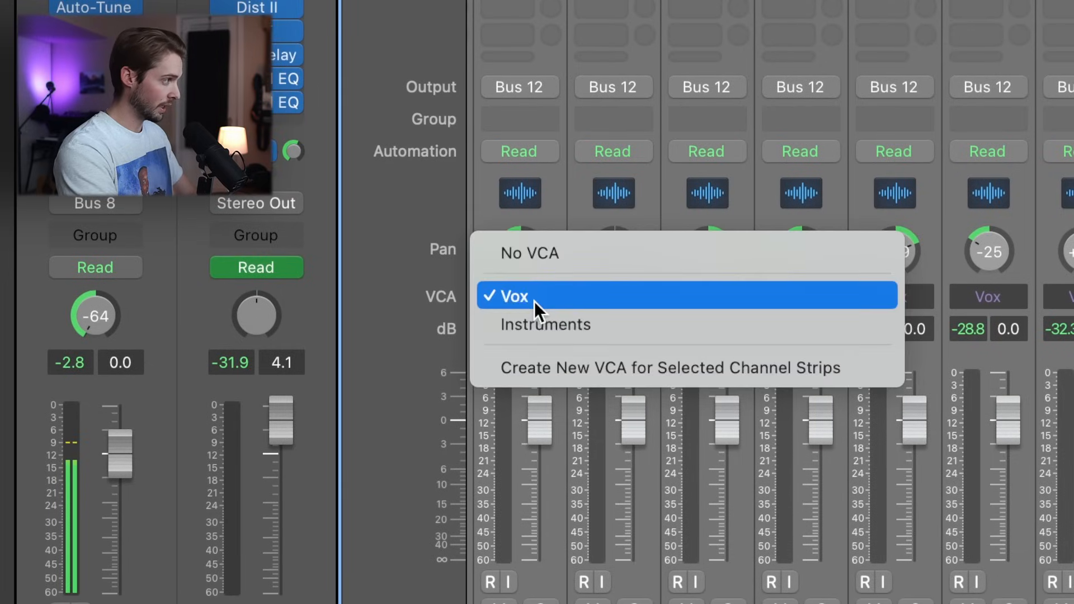
mouse_move(526, 327)
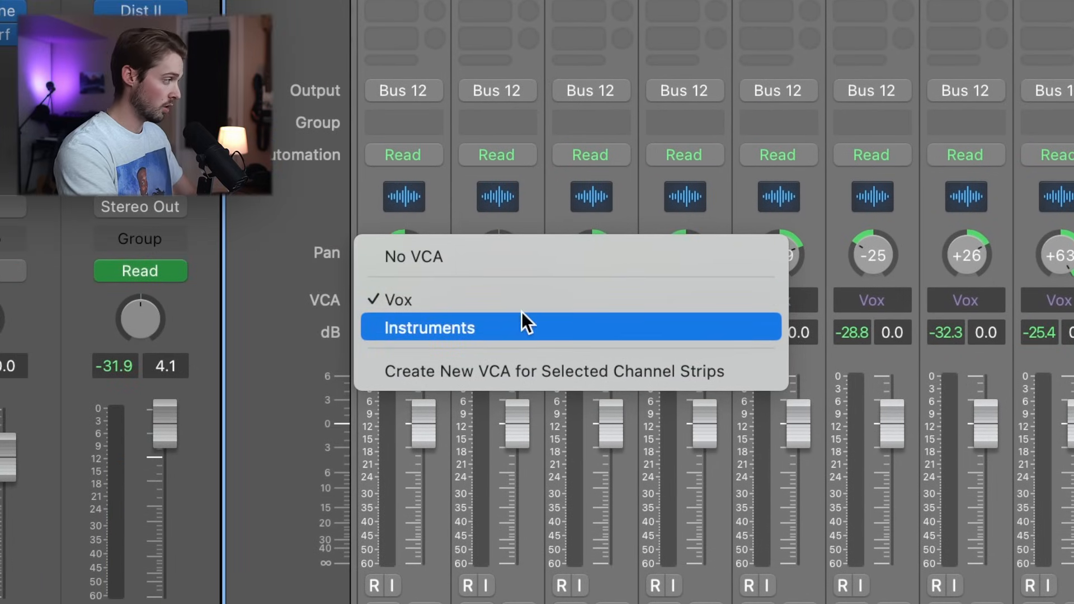
mouse_move(498, 310)
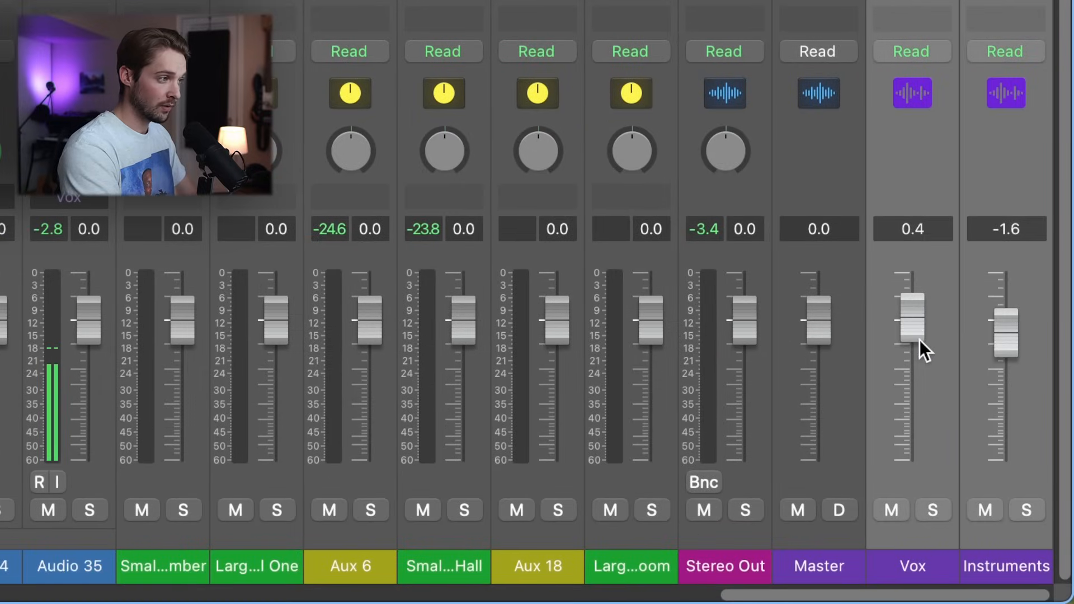
Lower the Vox VCA to -0.2 dB and the Instruments VCA to -2.2 dB.
left_click_drag(911, 316, 911, 349)
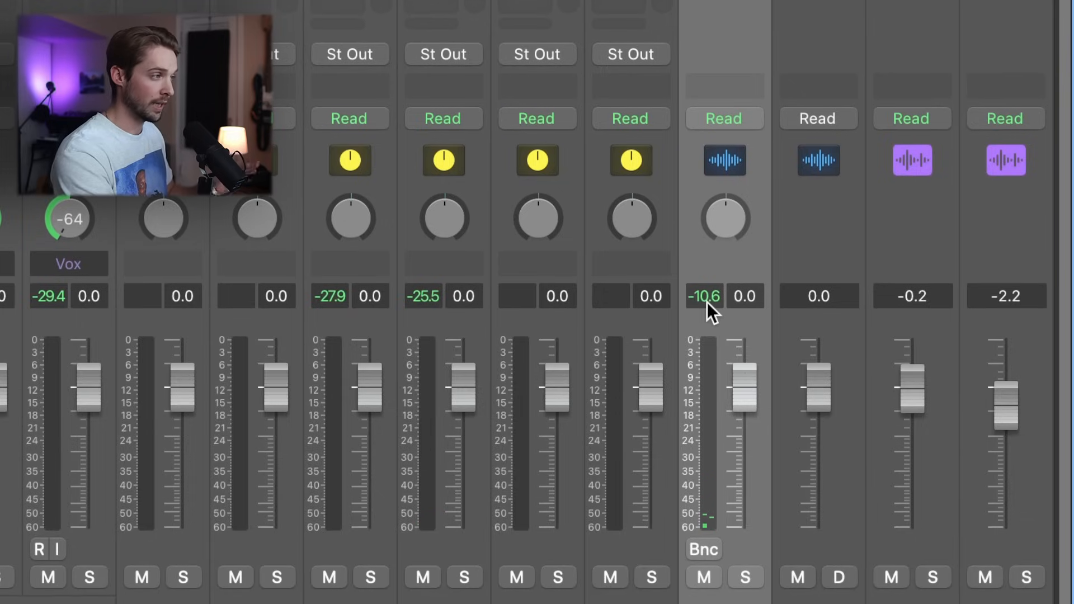
scroll("down", 3)
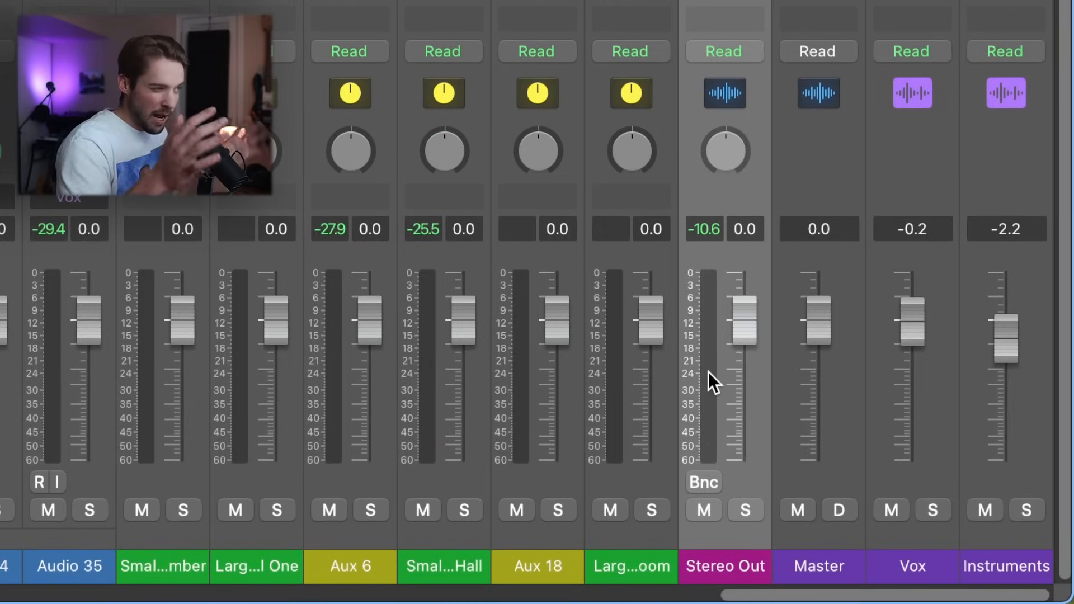
mouse_move(712, 381)
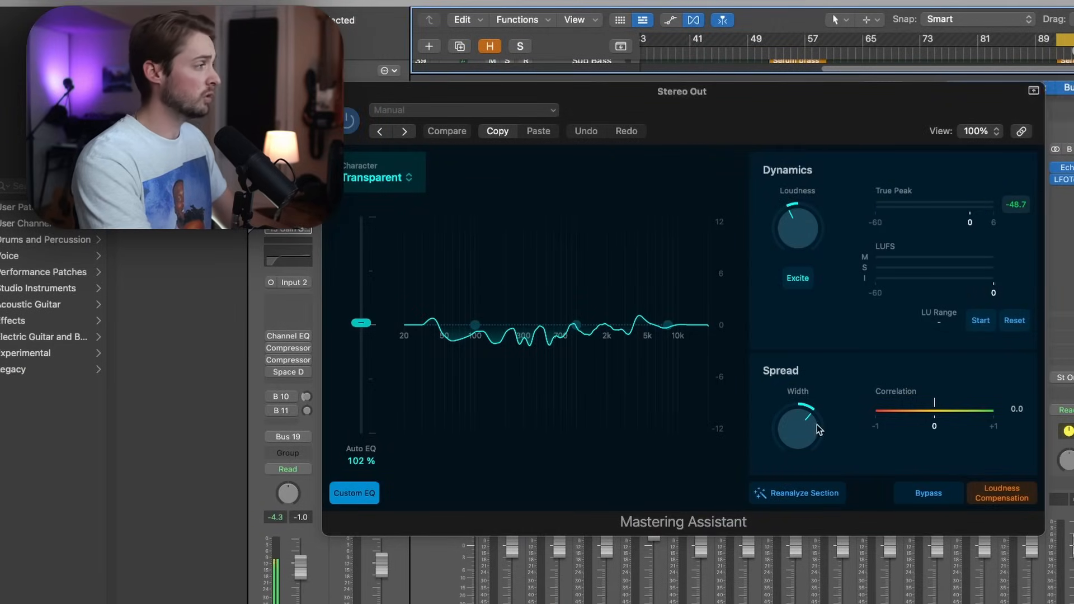
Reanalyze the section for a new Auto EQ curve and keep the Transparent character.
left_click(798, 493)
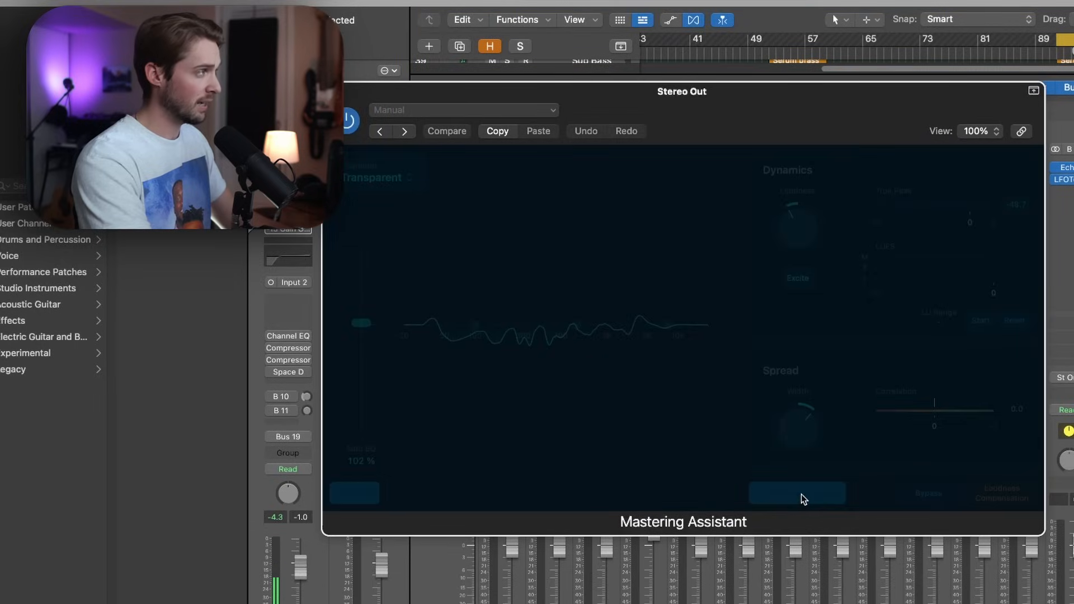
left_click(797, 492)
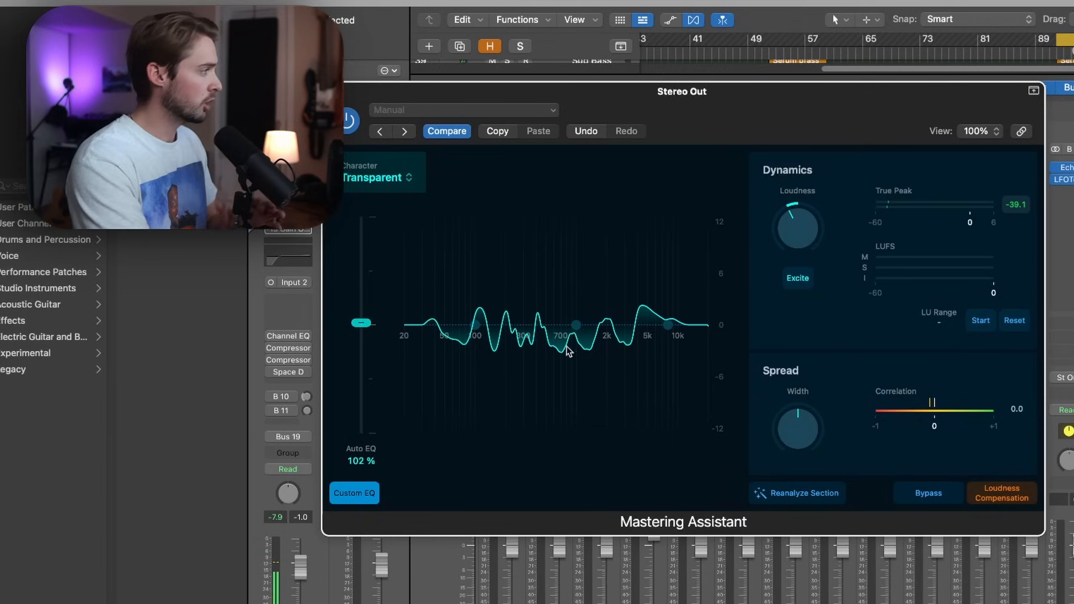
left_click(378, 173)
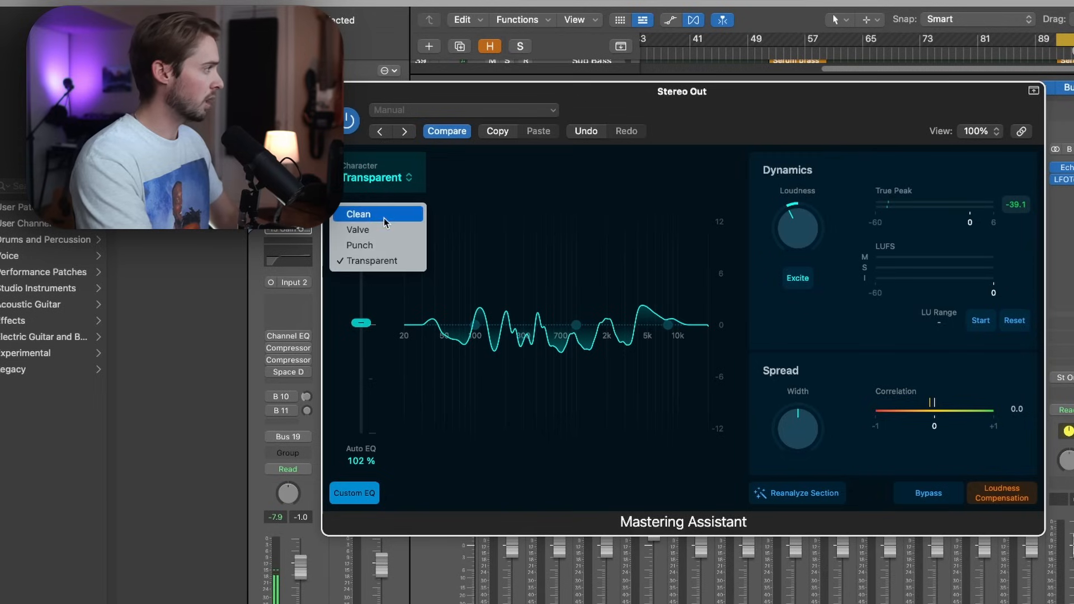
mouse_move(380, 247)
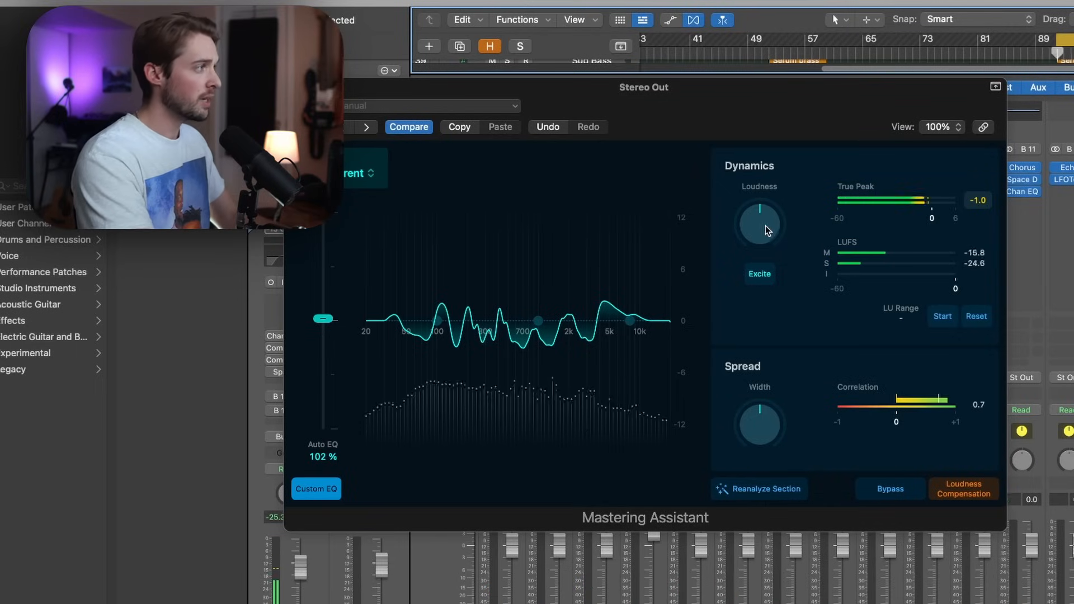
Raise the Loudness knob stepwise to about +0.53, reaching roughly -8.5 LUFS short-term.
left_click_drag(759, 223, 759, 199)
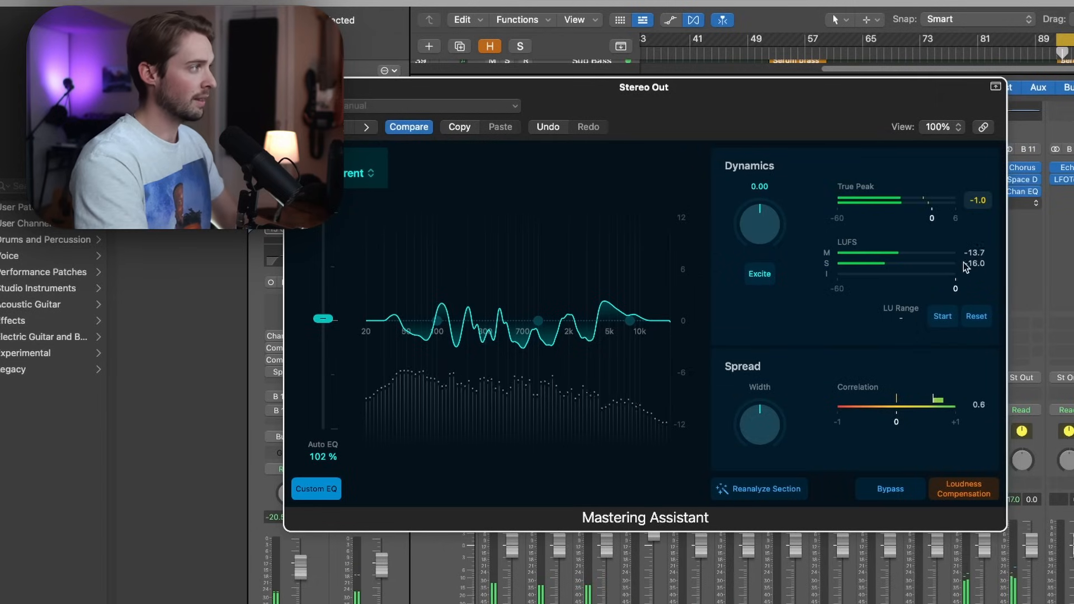
left_click_drag(759, 223, 765, 218)
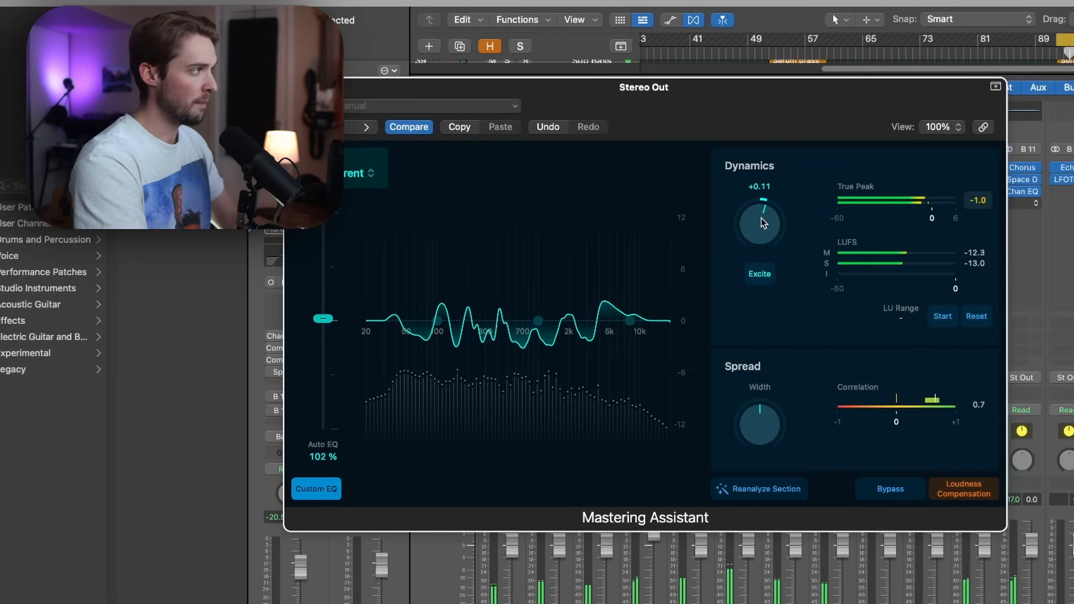
left_click_drag(759, 223, 765, 219)
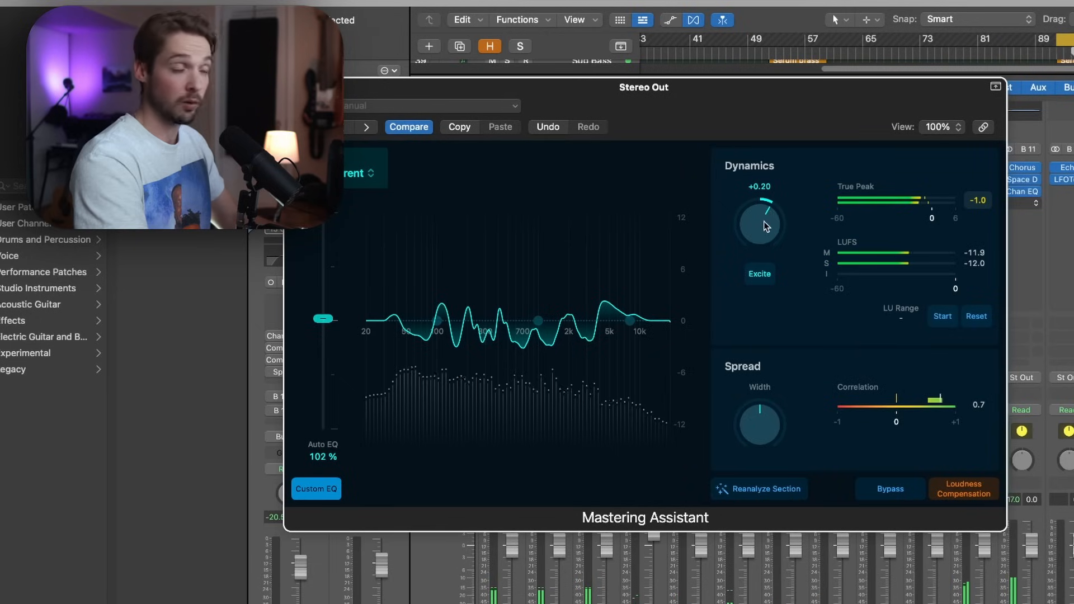
left_click_drag(759, 226, 759, 213)
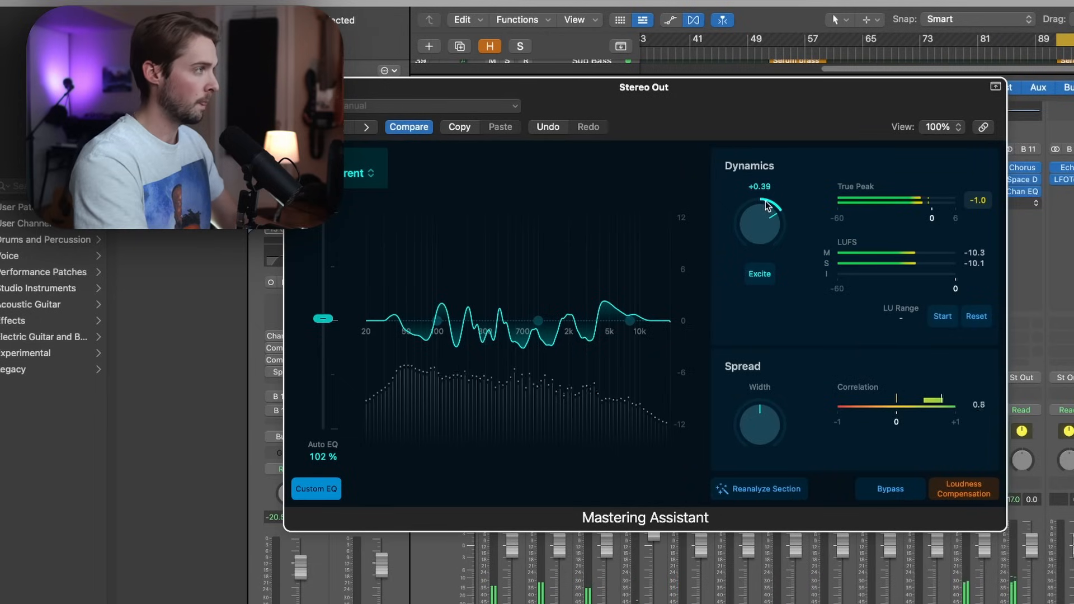
left_click_drag(759, 213, 768, 199)
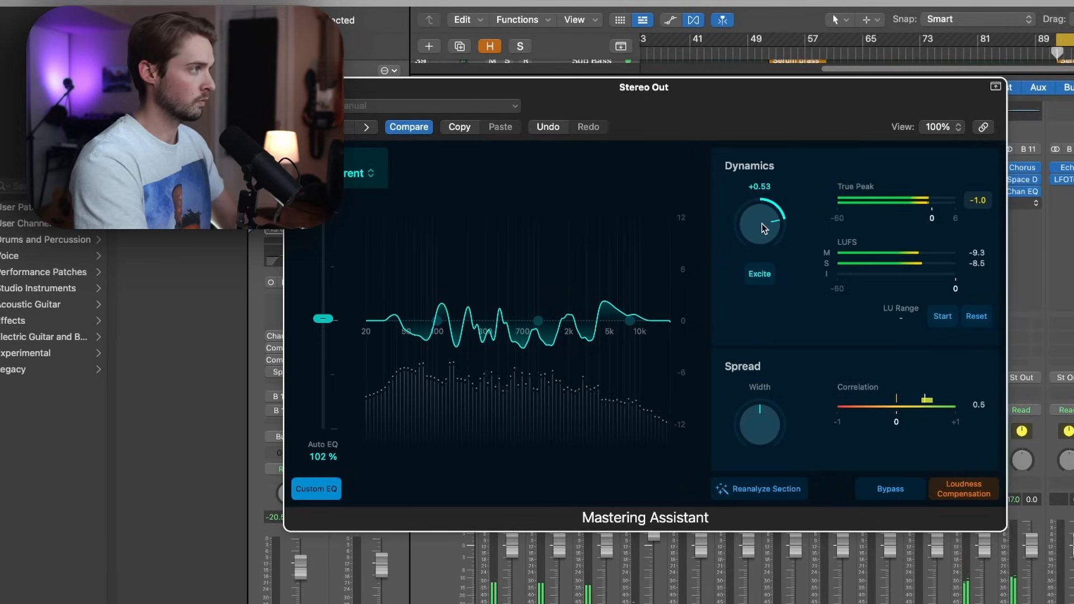
left_click_drag(760, 223, 760, 236)
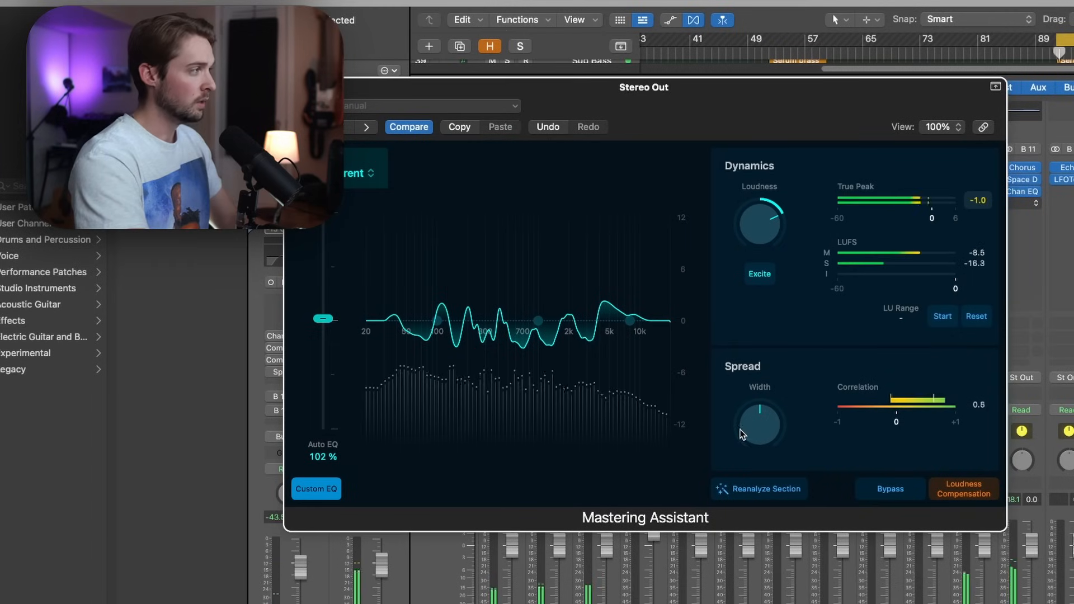
left_click_drag(759, 423, 758, 411)
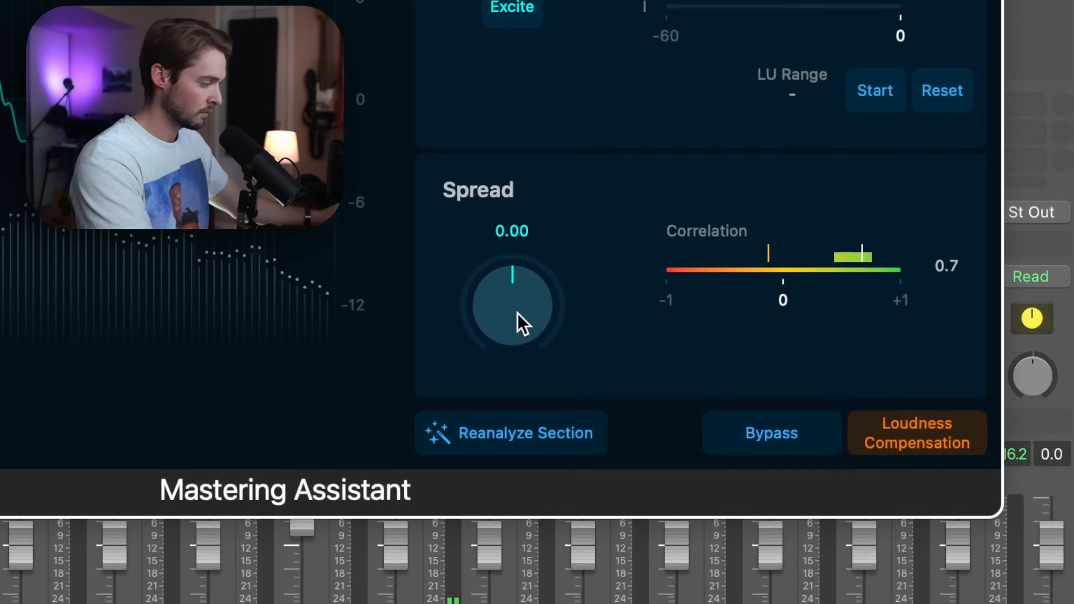
Widen the Spread knob from 0.00 to about +0.61.
left_click_drag(511, 323, 515, 280)
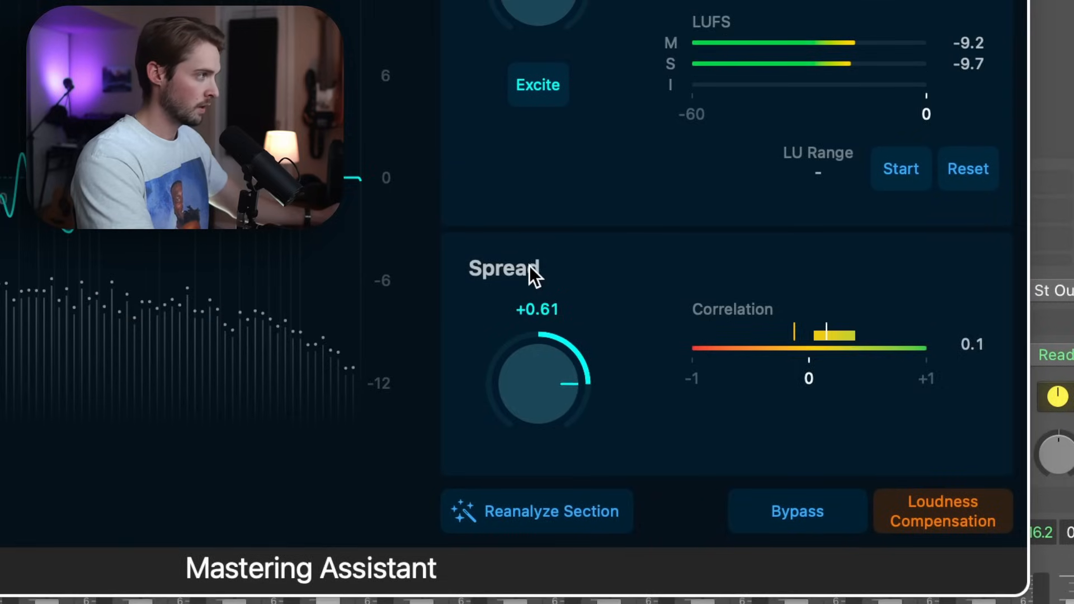
left_click_drag(538, 381, 539, 335)
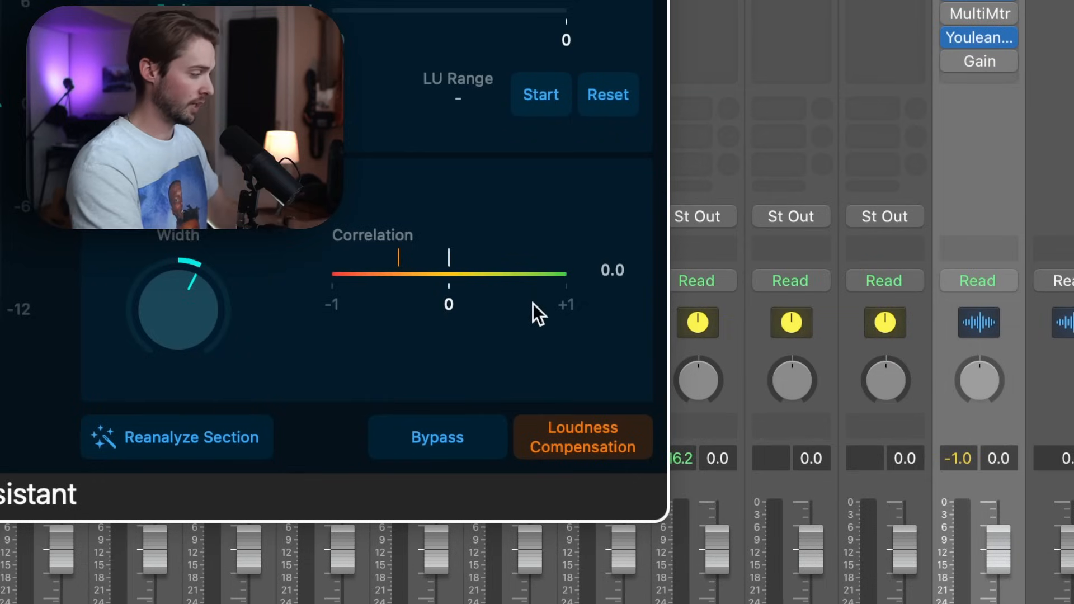
mouse_move(500, 275)
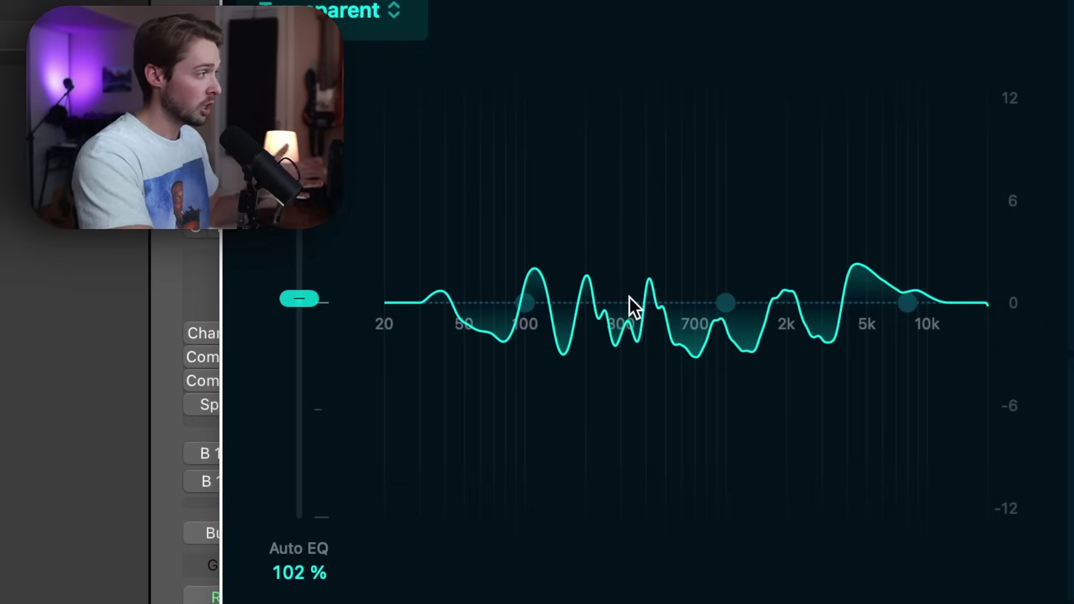
mouse_move(538, 329)
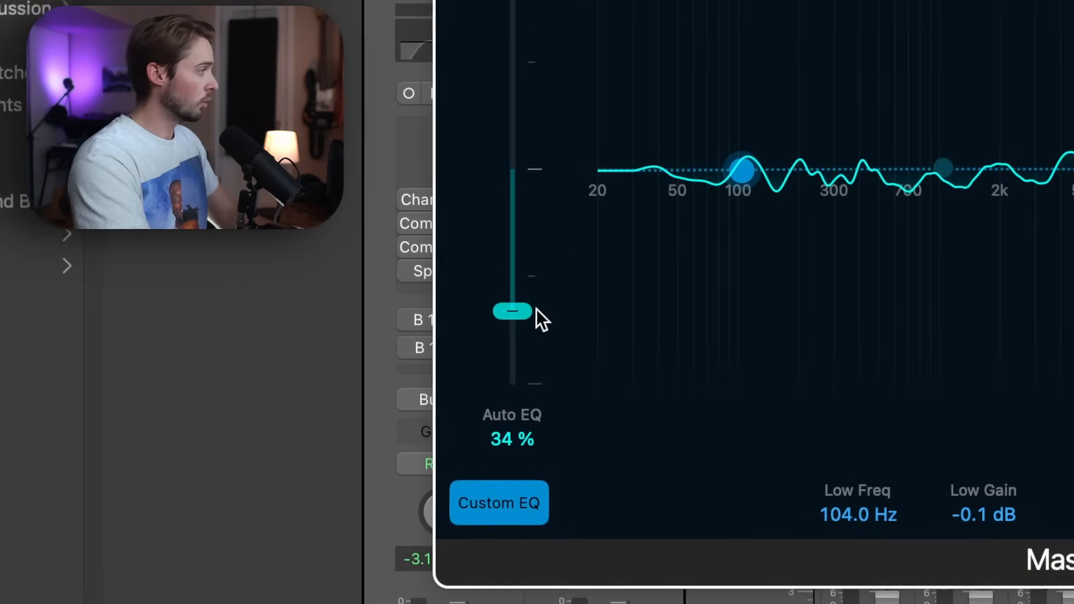
Bring the Auto EQ amount back up to about 96%.
left_click_drag(511, 312, 540, 300)
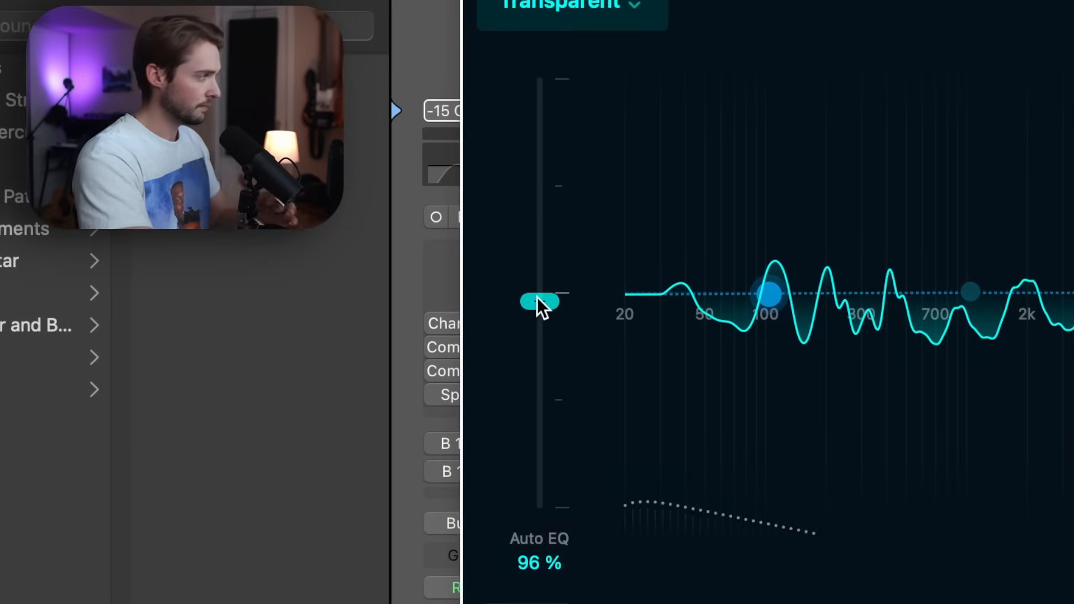
Audition Punch and Clean characters and settle on Punch at about 101% Auto EQ.
left_click(544, 295)
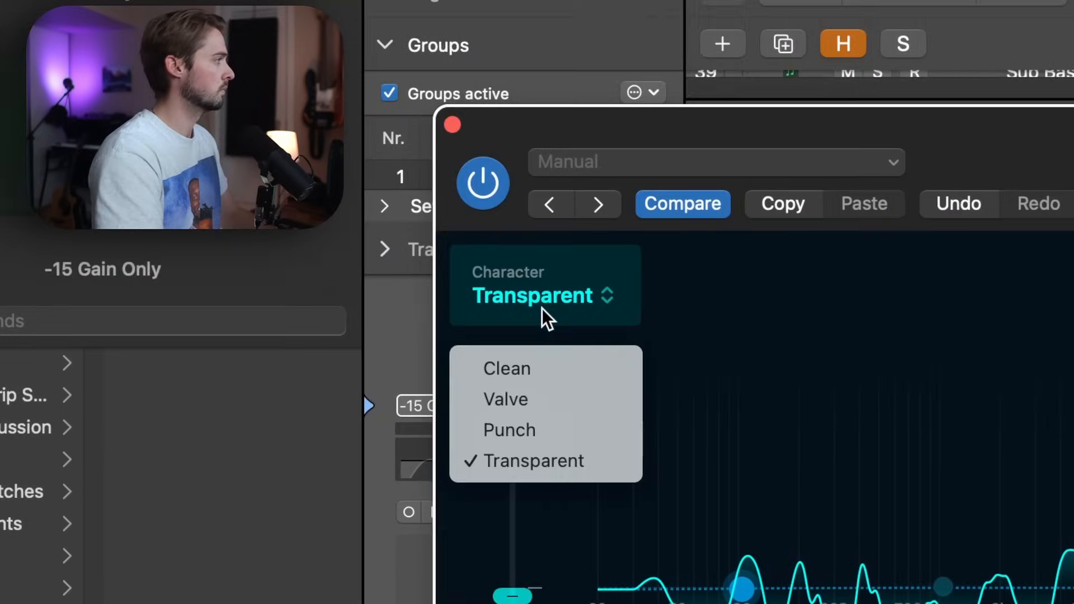
left_click(509, 429)
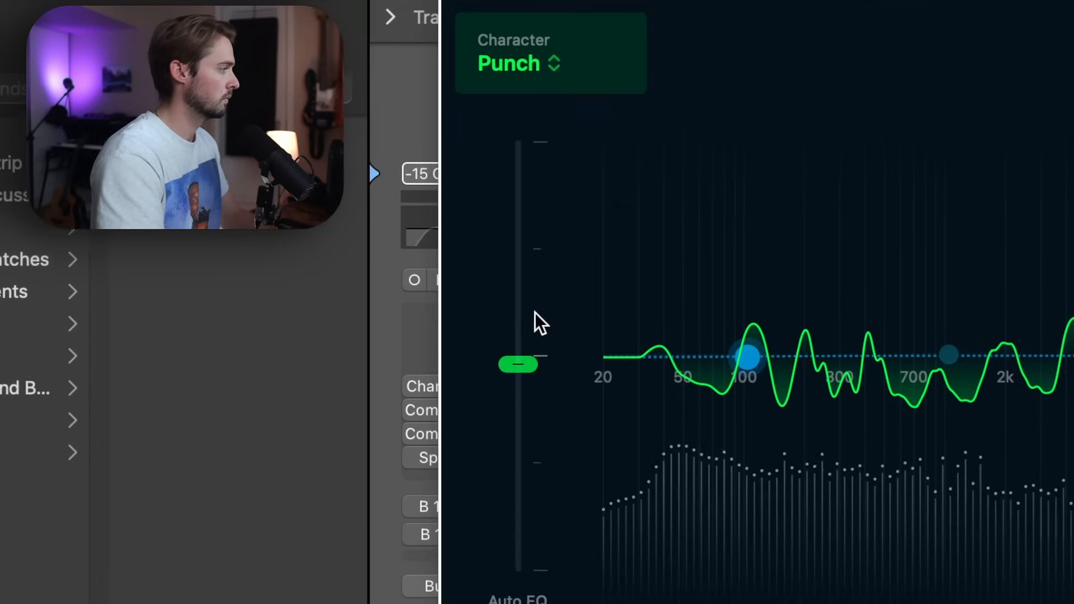
left_click_drag(518, 364, 519, 307)
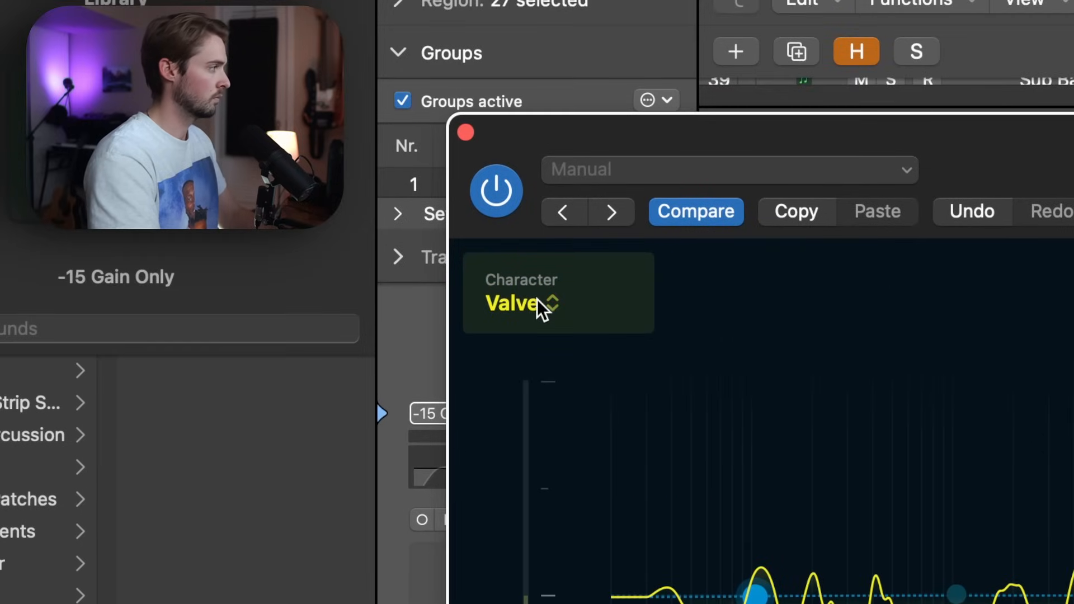
left_click(520, 303)
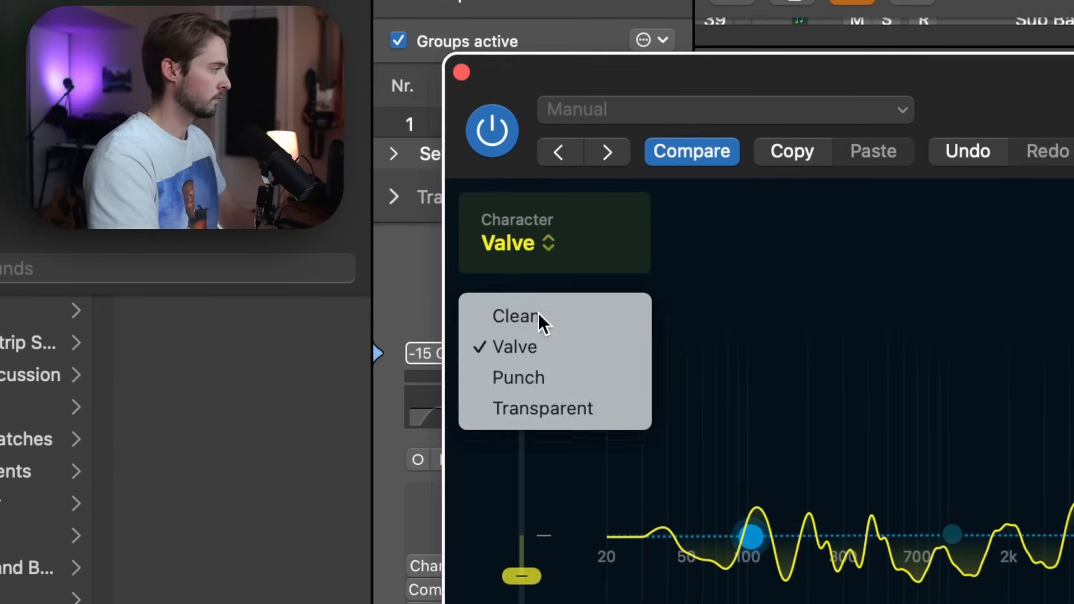
left_click(516, 315)
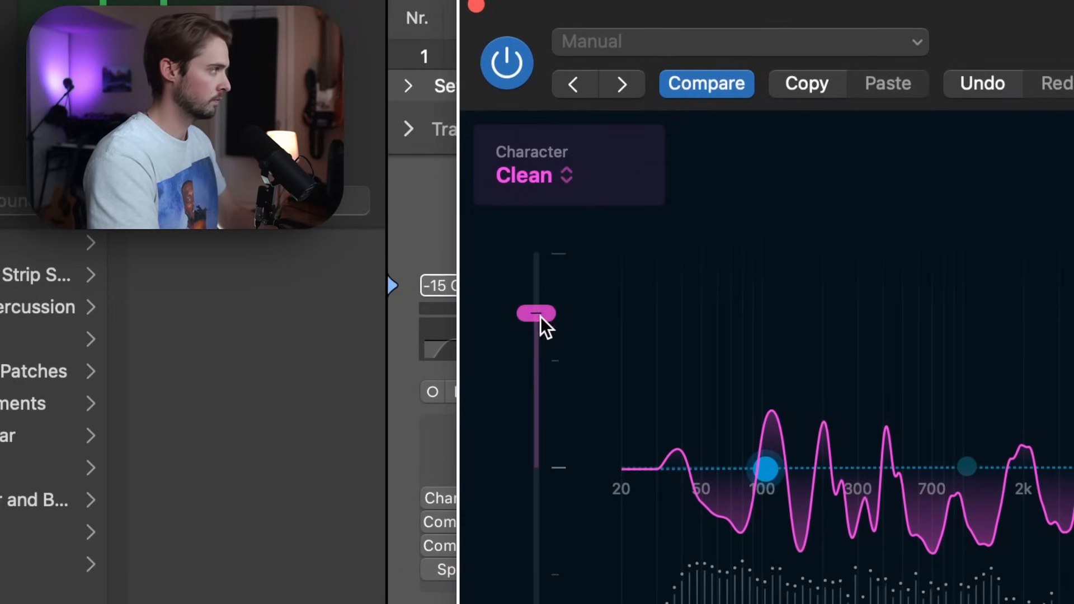
left_click(533, 176)
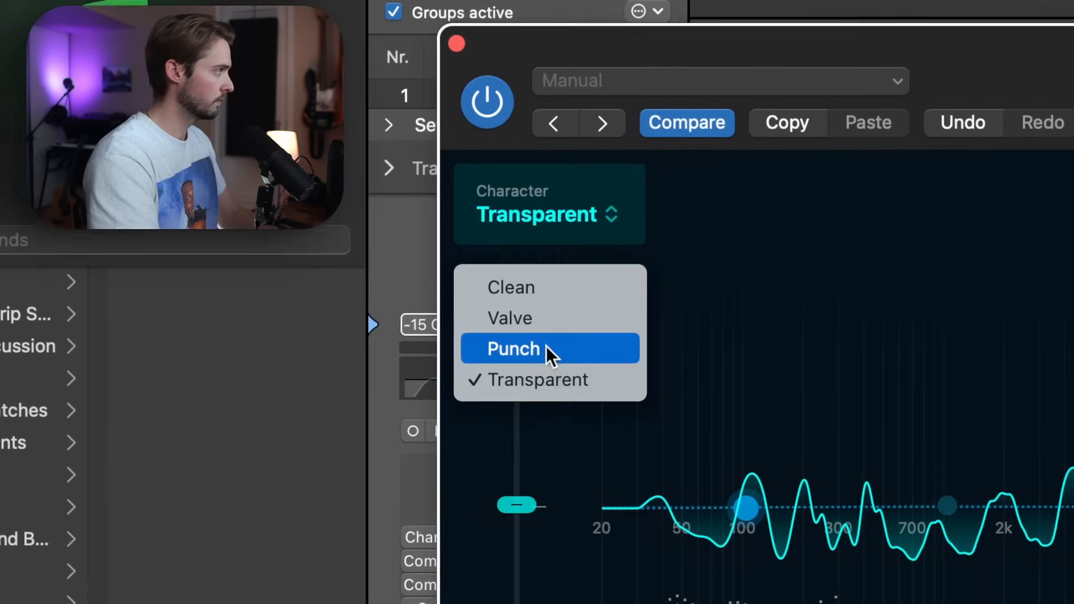
left_click(535, 349)
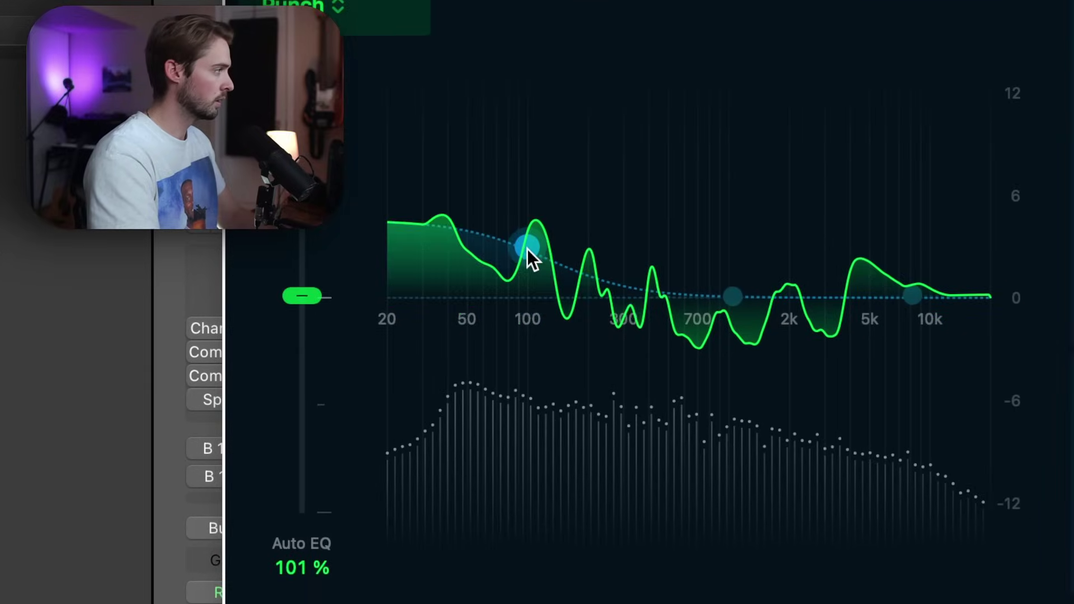
Try boosting the custom EQ low, mid and high points, leaving them near flat.
left_click_drag(529, 246, 539, 301)
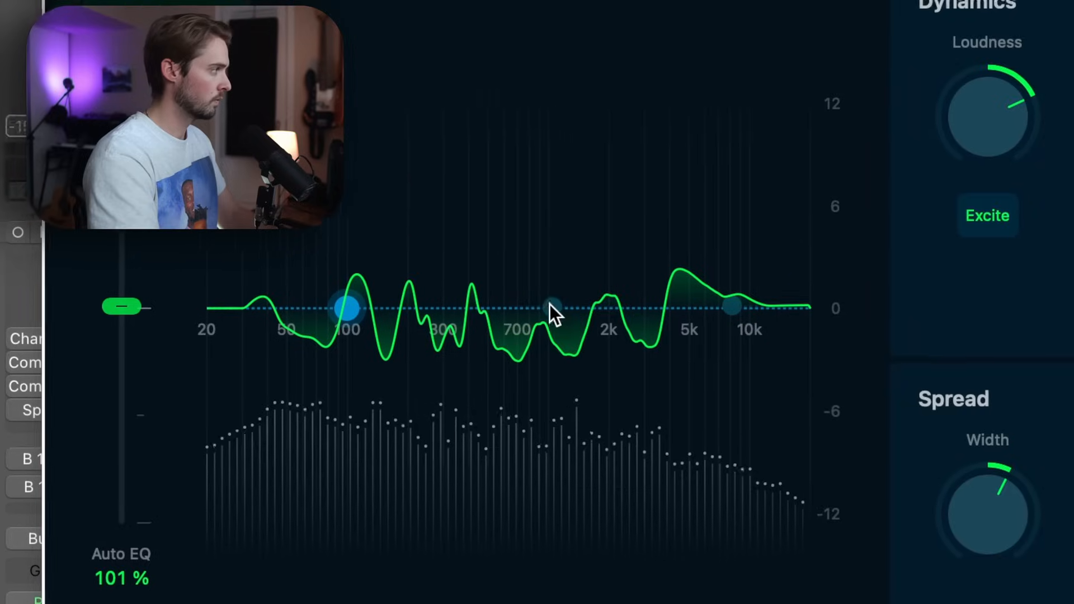
left_click_drag(555, 309, 542, 271)
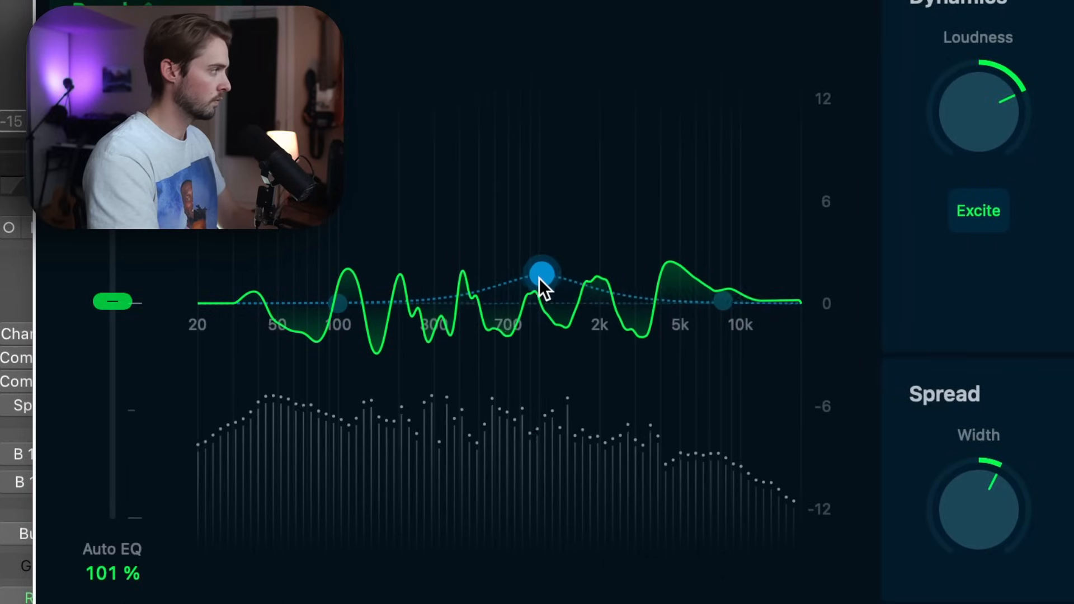
left_click_drag(541, 273, 535, 312)
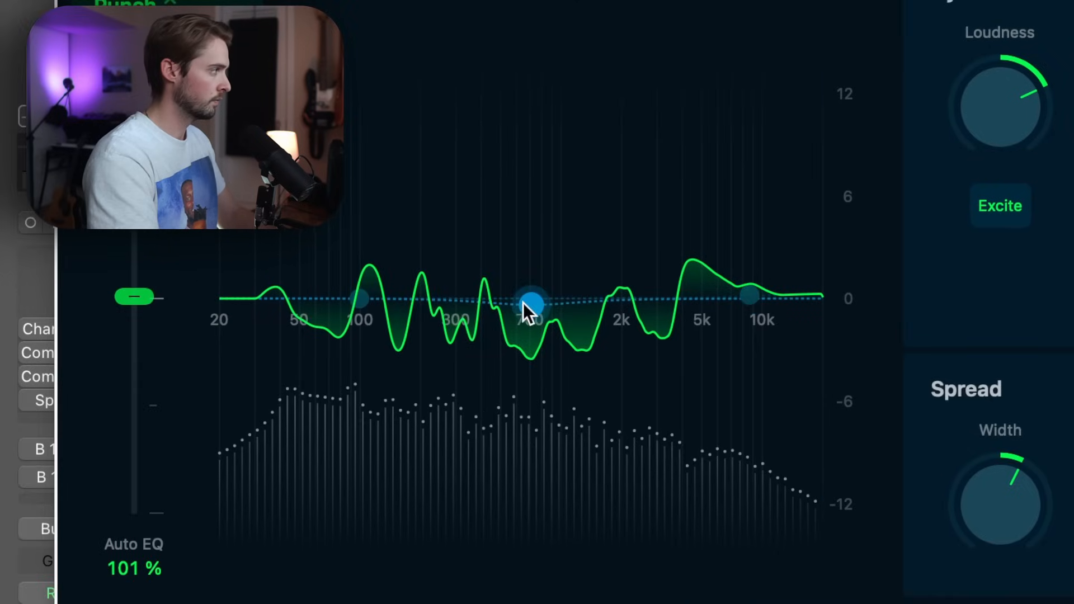
left_click_drag(530, 305, 484, 304)
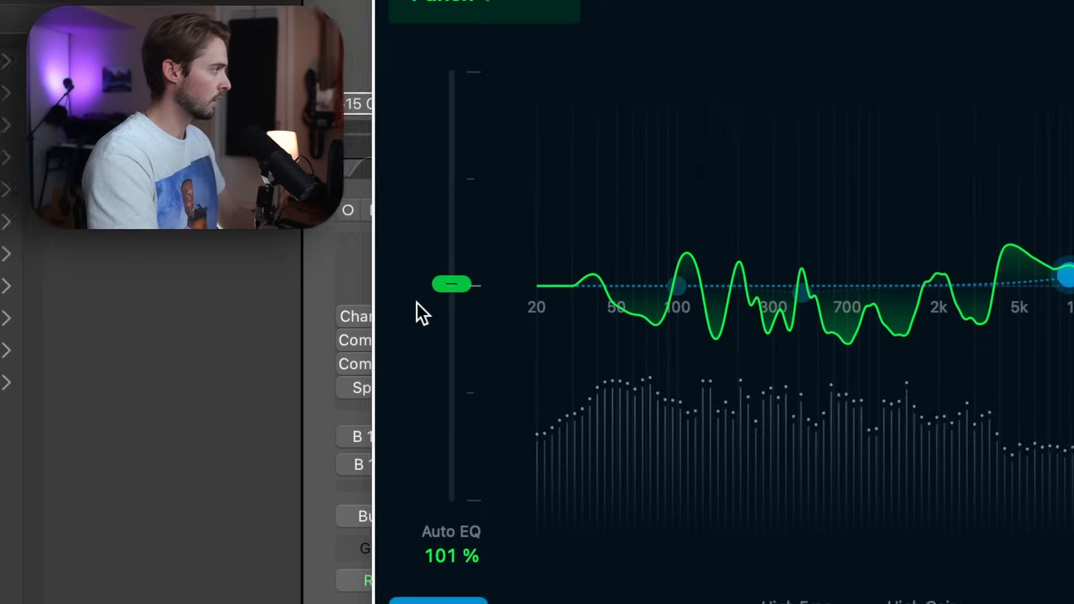
left_click_drag(451, 285, 548, 237)
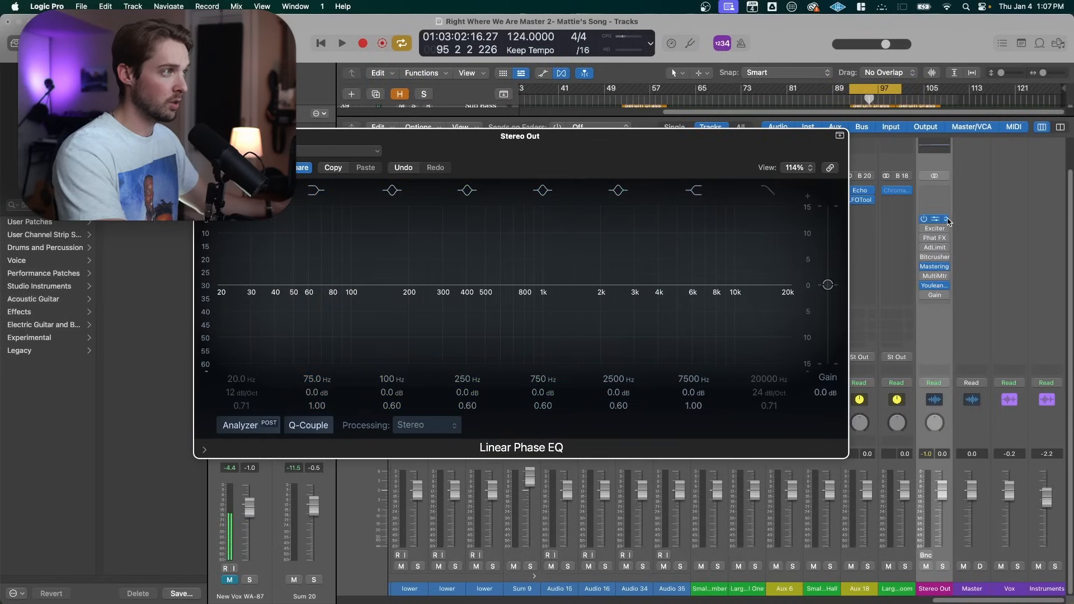
Insert a stereo Linear Phase EQ in the top Stereo Out slot above Exciter and Phat FX.
left_click(944, 219)
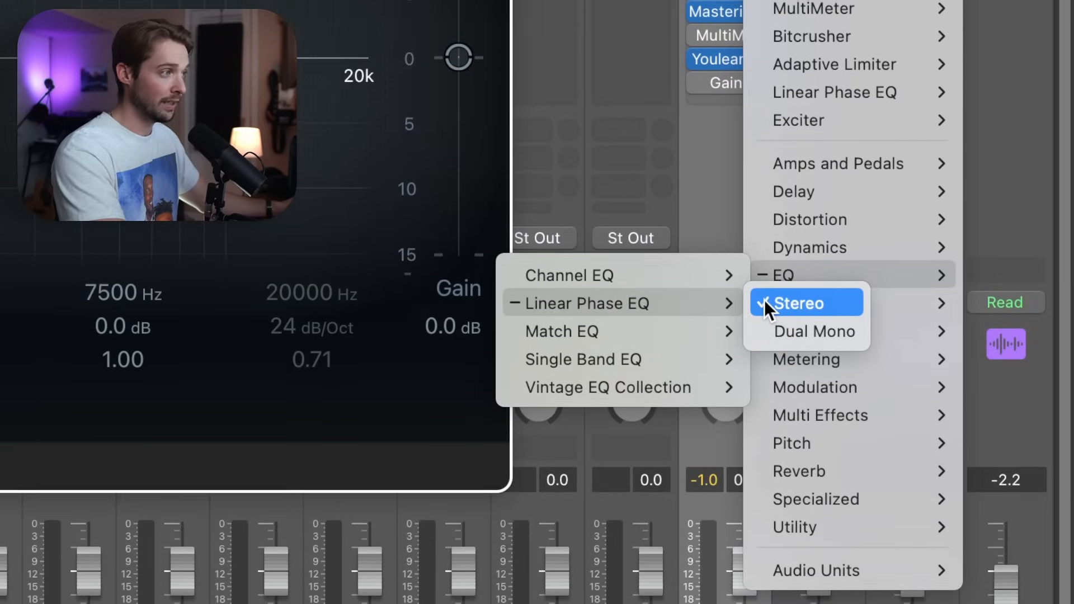
left_click(799, 303)
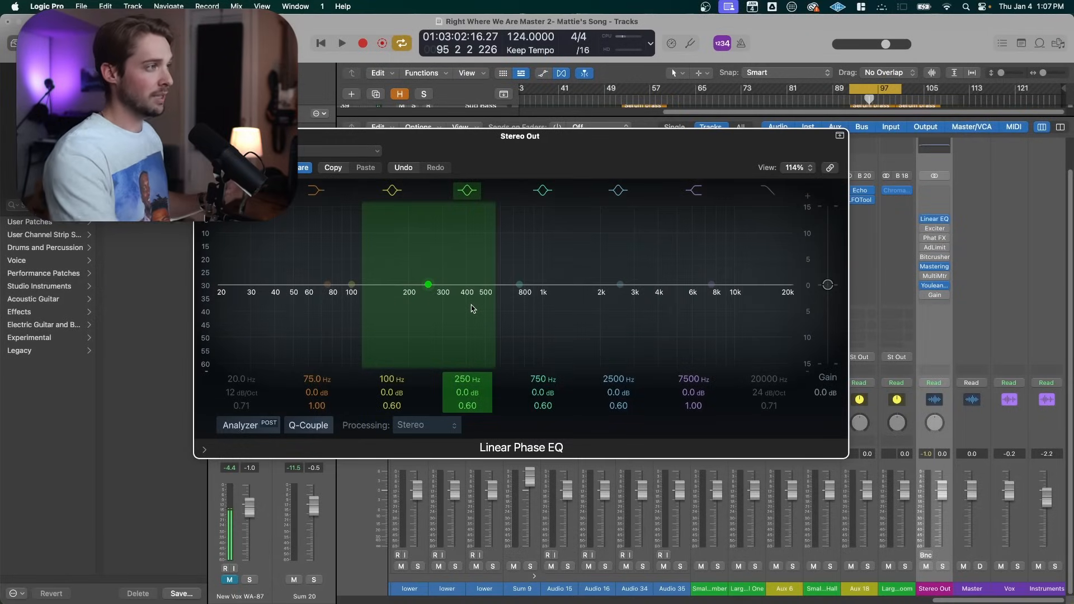
left_click(935, 266)
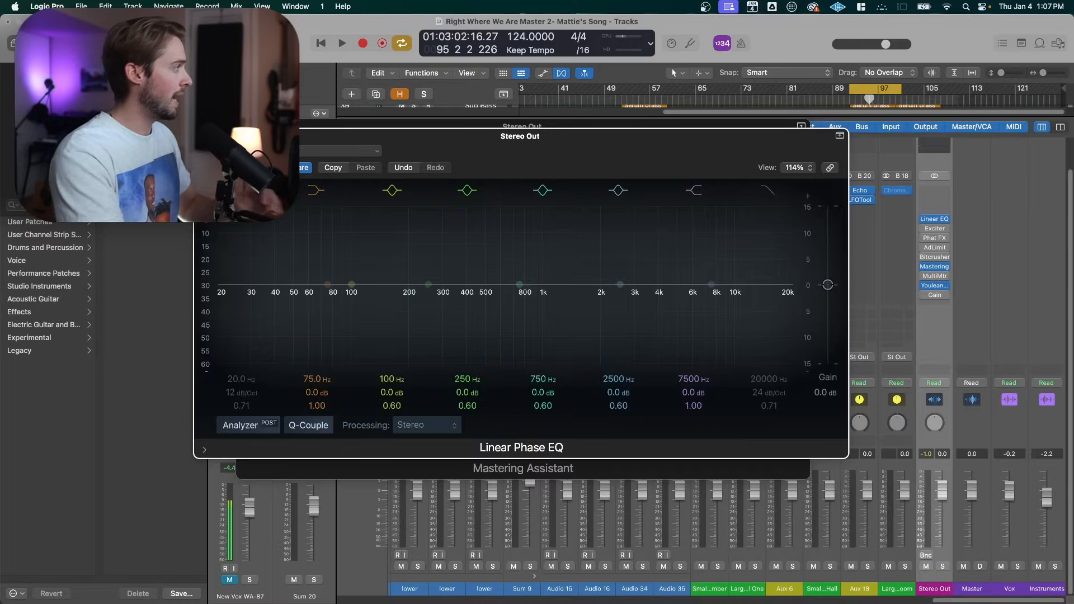
Enable a 36 dB/Oct low cut and settle its cutoff at about 26 Hz during playback.
left_click(217, 300)
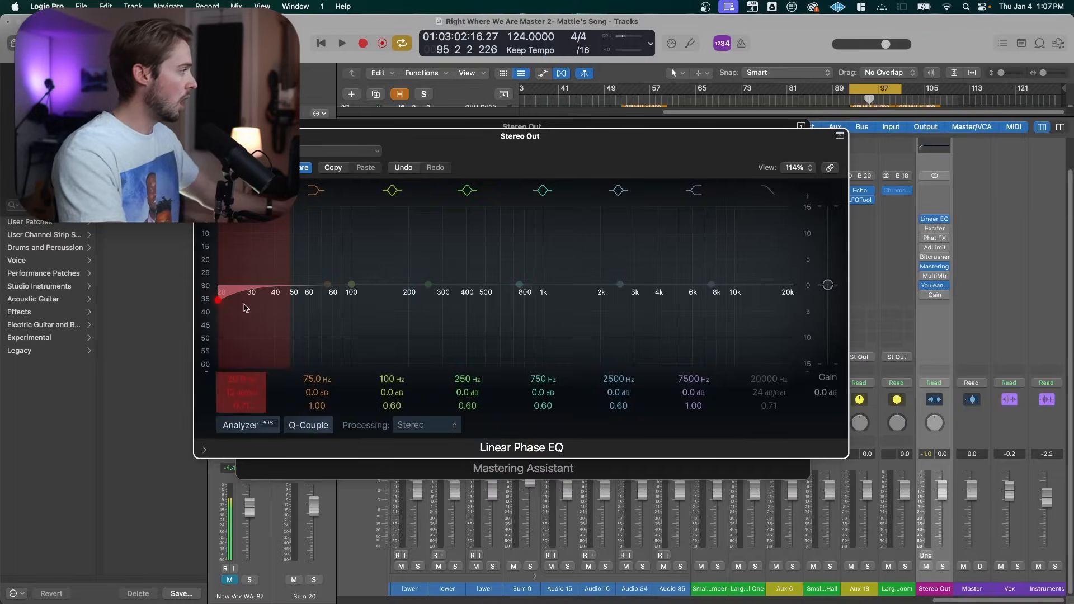
left_click_drag(217, 300, 292, 300)
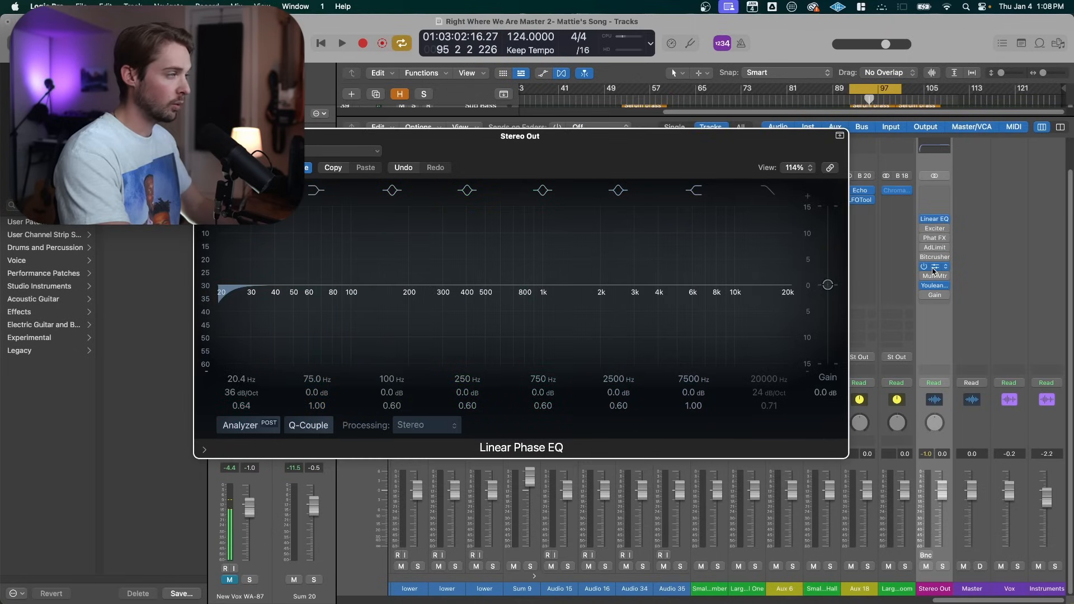
left_click(342, 43)
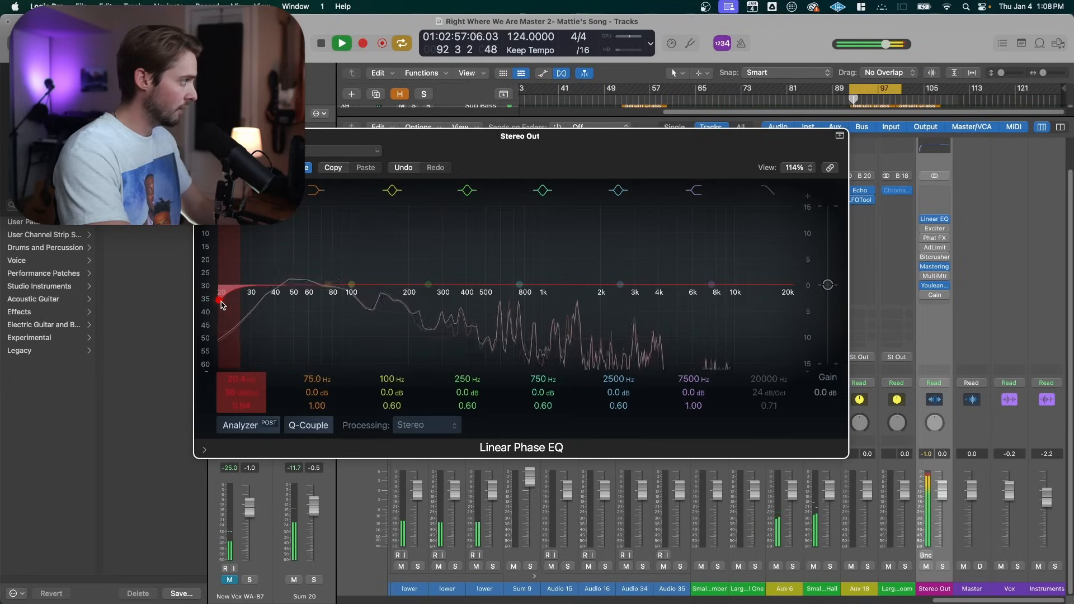
left_click_drag(221, 303, 261, 304)
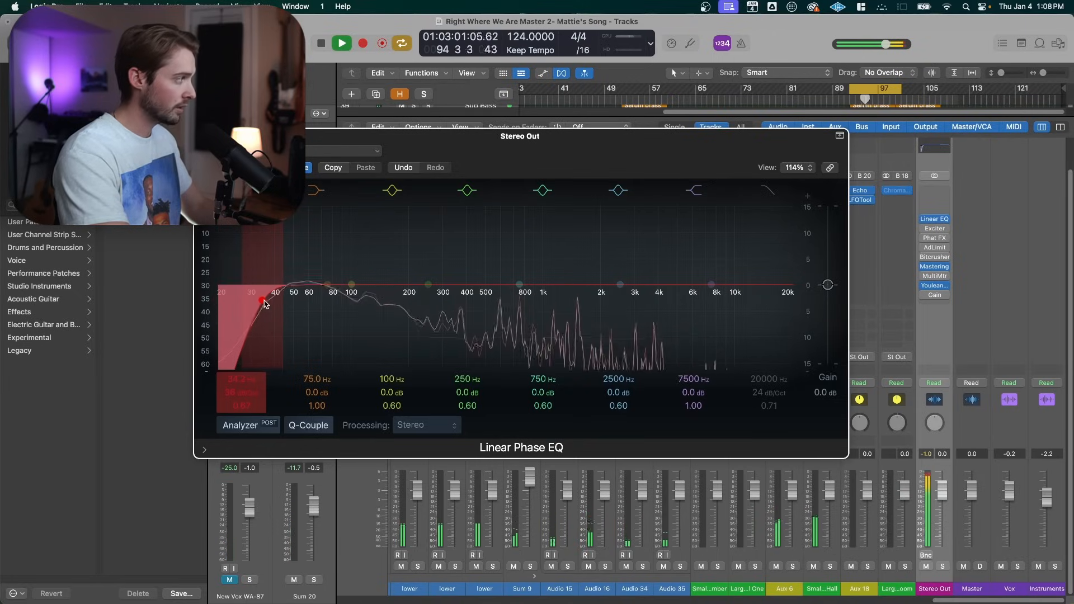
left_click_drag(259, 301, 267, 300)
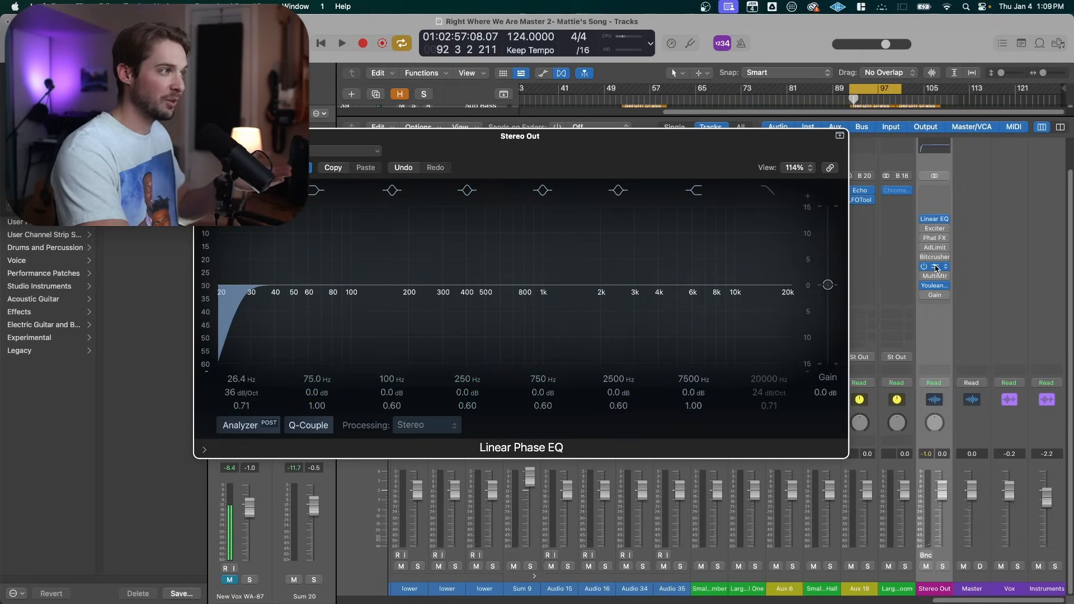
Sweep the midrange boost to about 835 Hz and set a +2 dB high shelf near 10900 Hz.
left_click(934, 267)
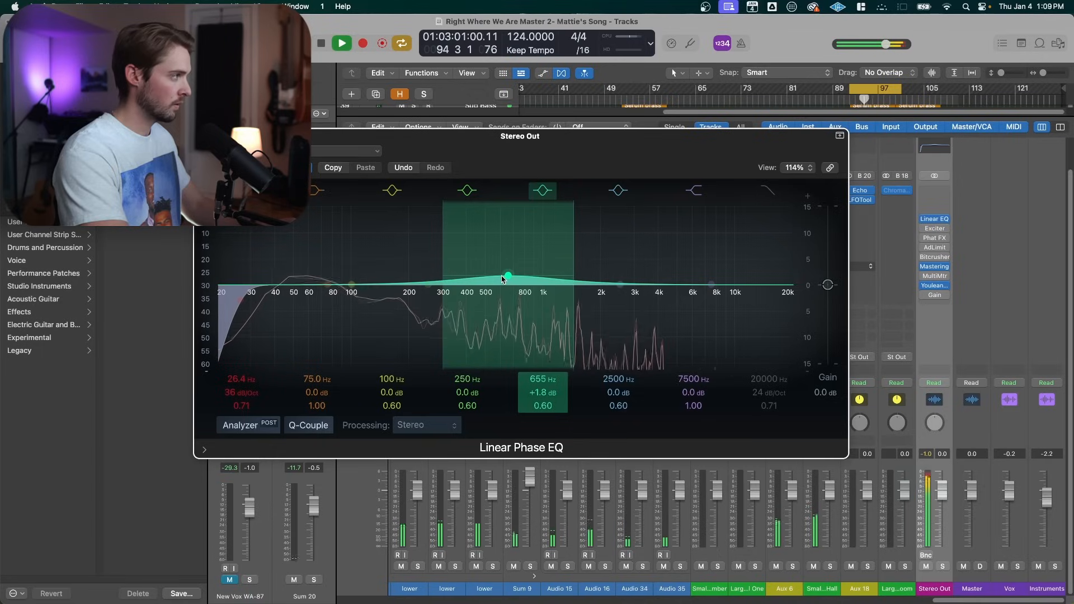
left_click_drag(506, 276, 477, 279)
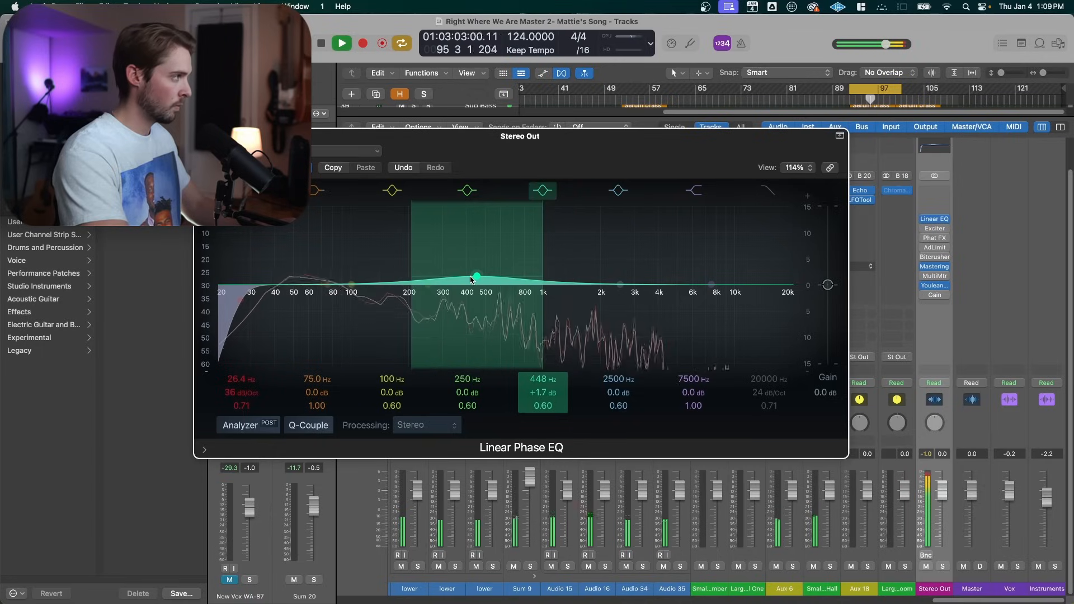
left_click_drag(477, 278, 488, 278)
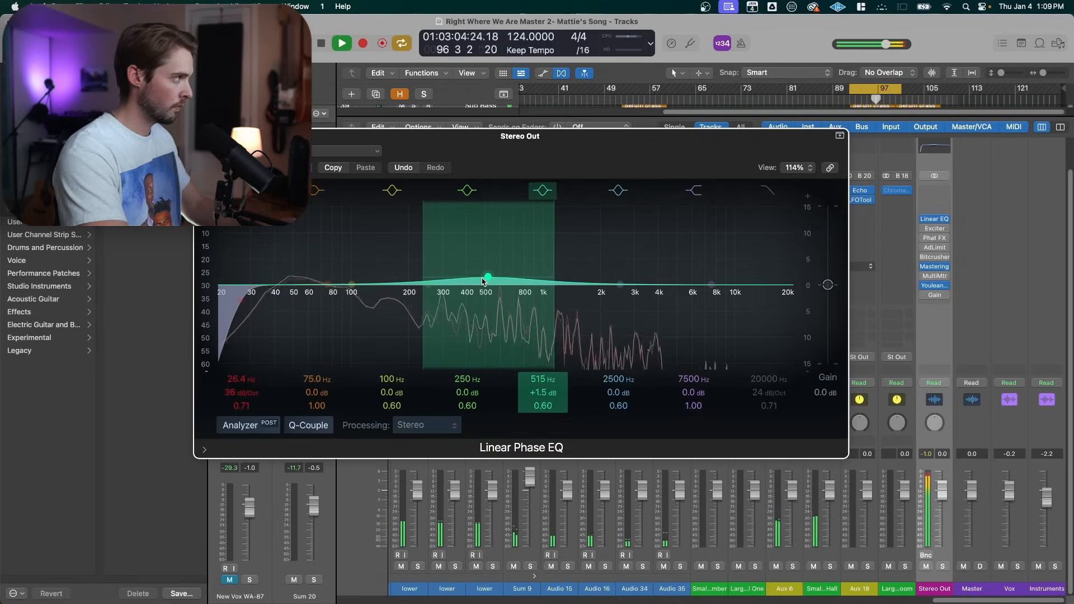
left_click_drag(486, 279, 493, 280)
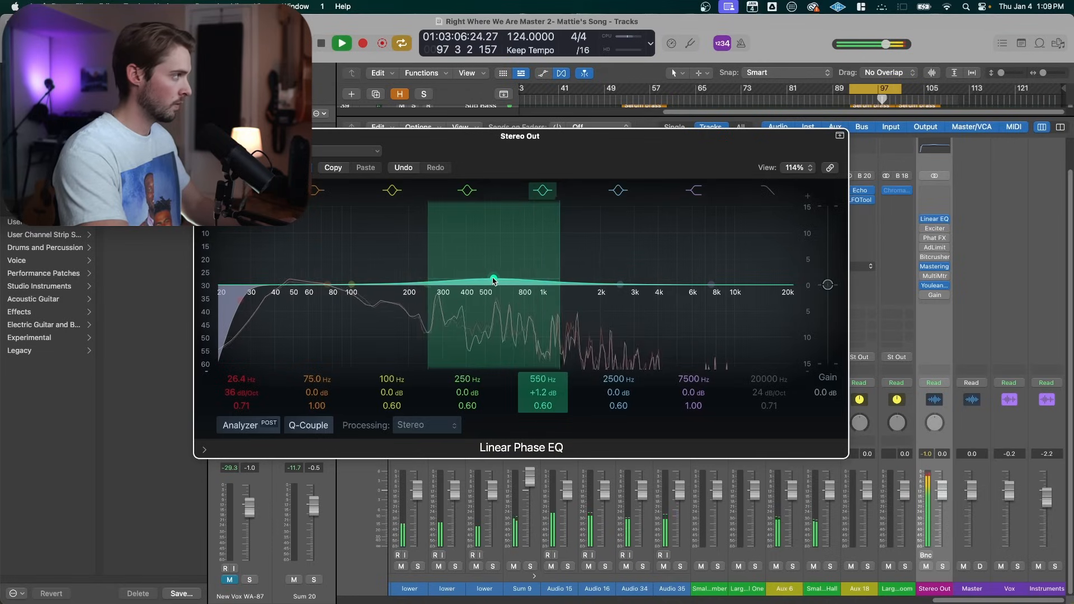
left_click_drag(492, 278, 501, 280)
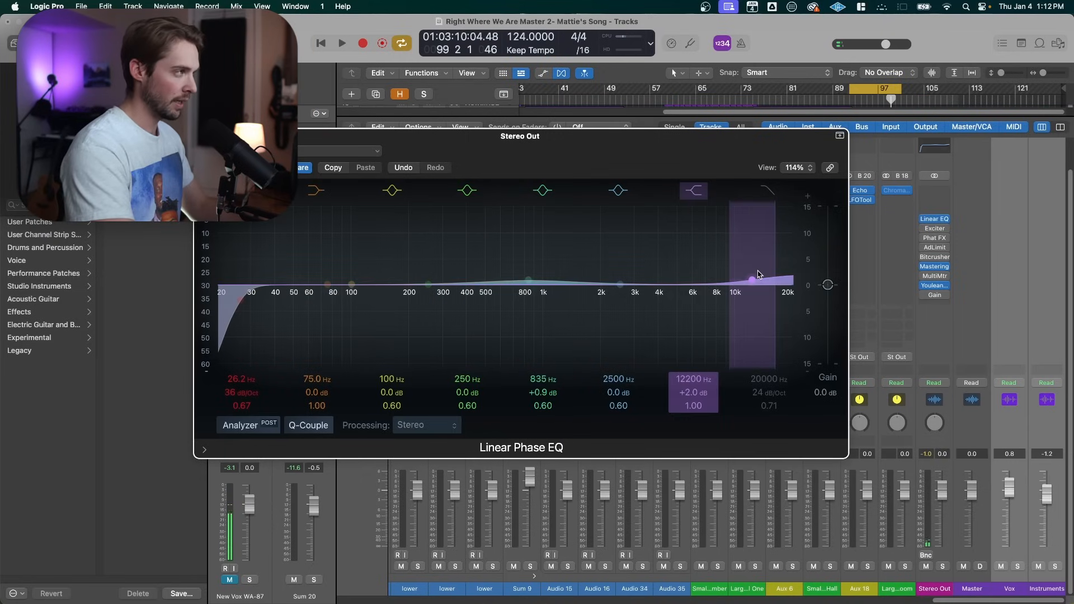
left_click(342, 43)
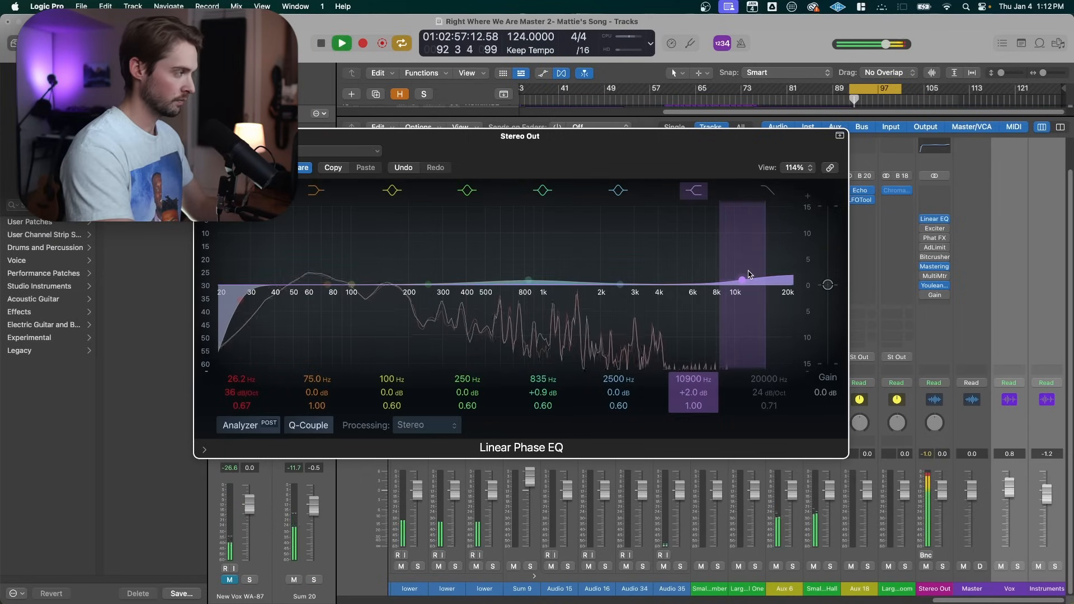
left_click(467, 190)
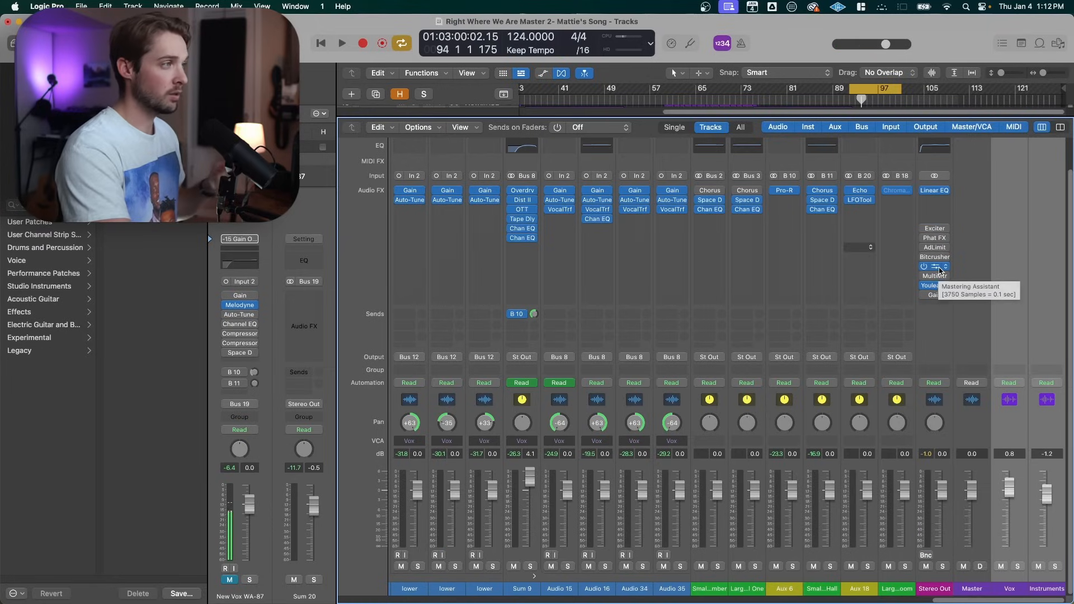
Enable the Exciter after the Linear EQ on Stereo Out, showing 2000 Hz and 7.22% harmonics.
left_click(934, 266)
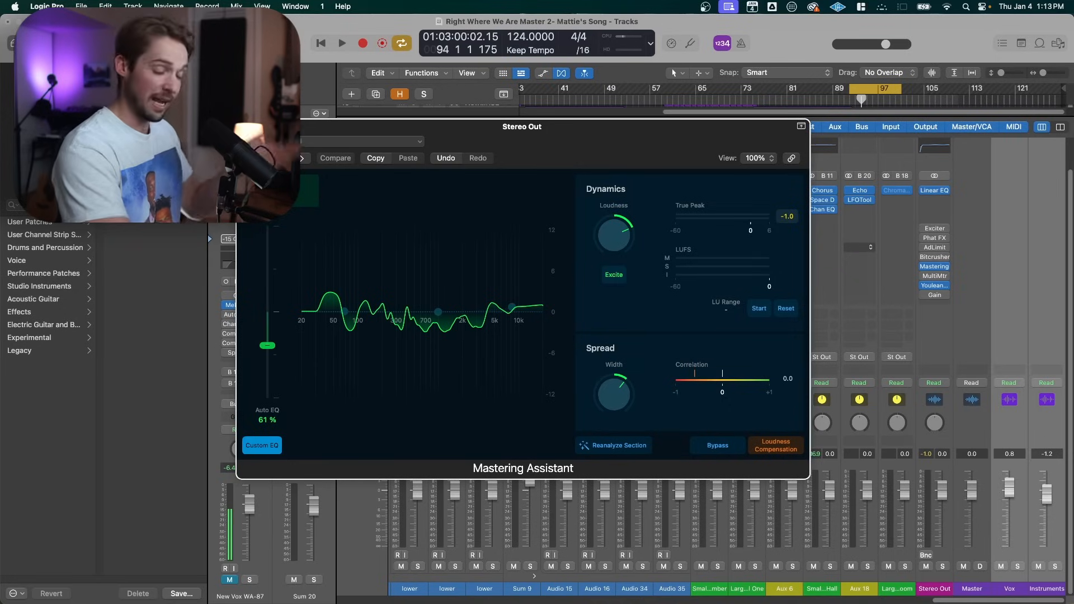
left_click(801, 125)
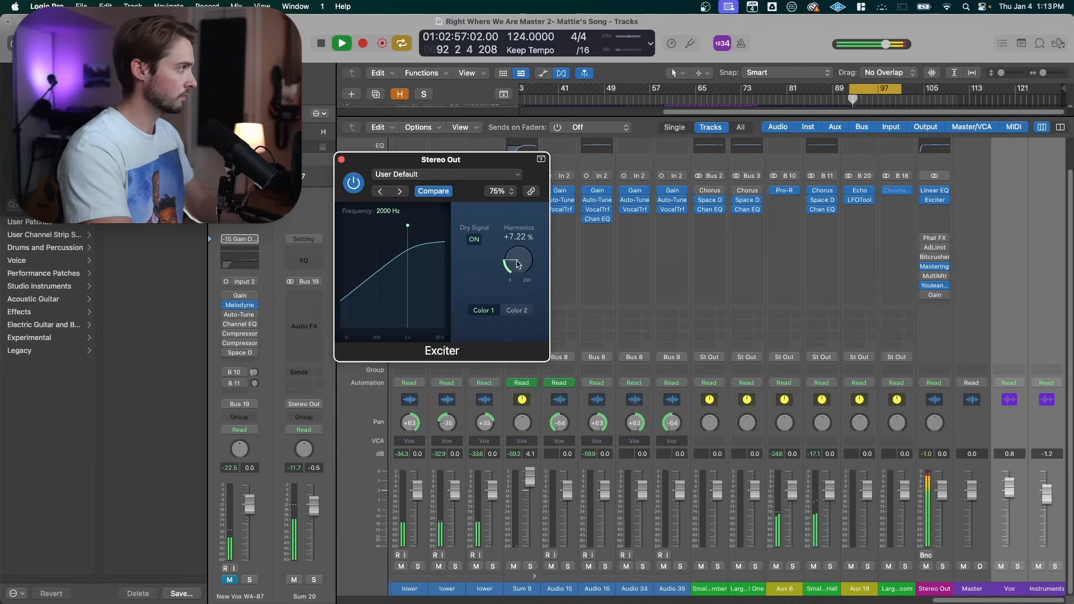
Move the Exciter frequency to about 10000 Hz and settle the harmonics at 3.38%.
left_click_drag(407, 225, 429, 227)
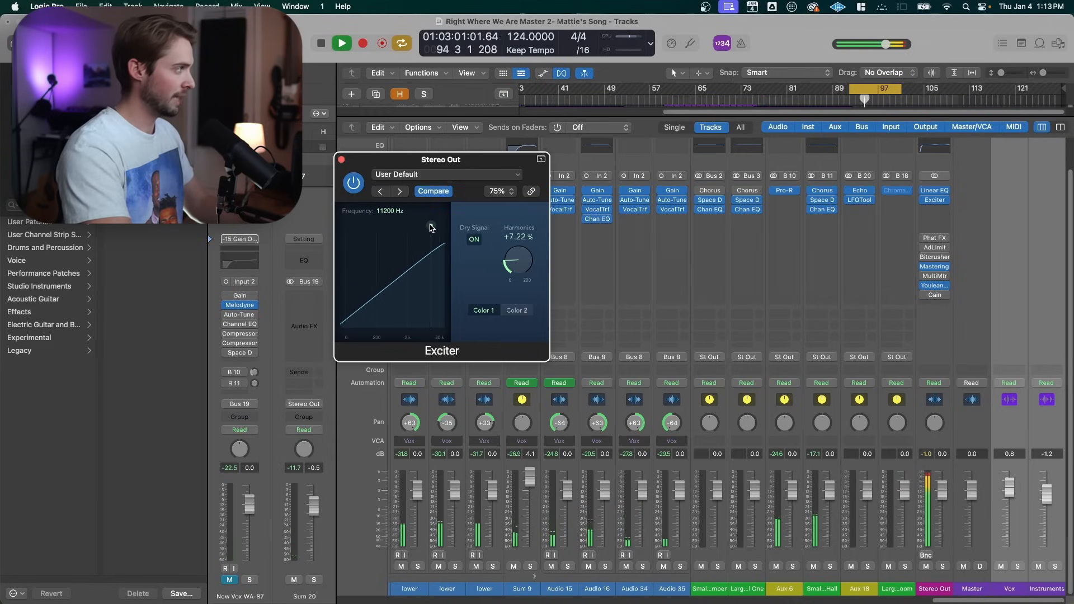
left_click_drag(429, 227, 428, 239)
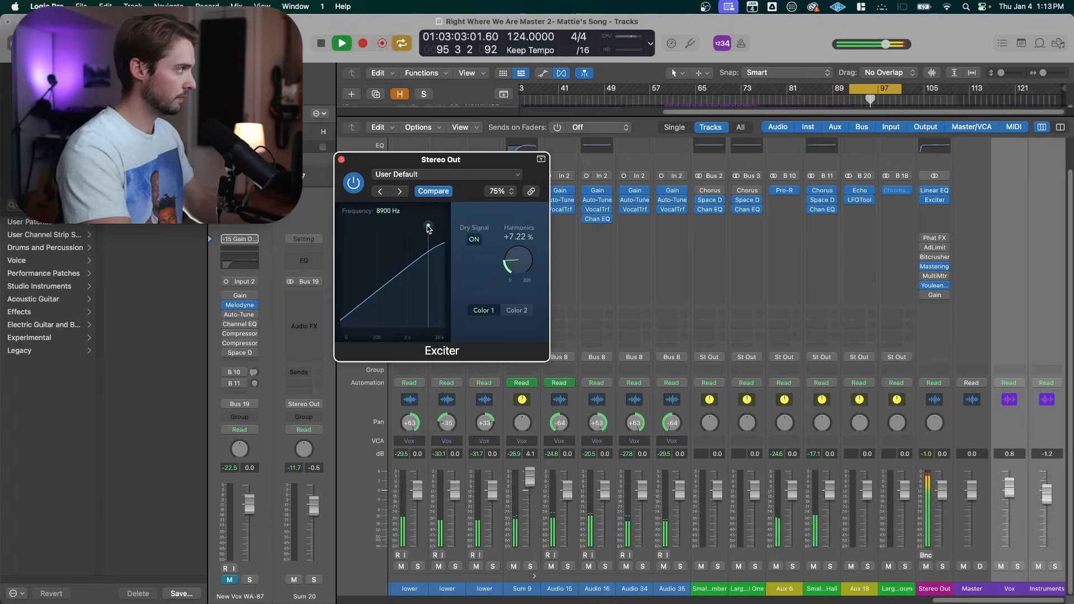
left_click_drag(427, 227, 430, 225)
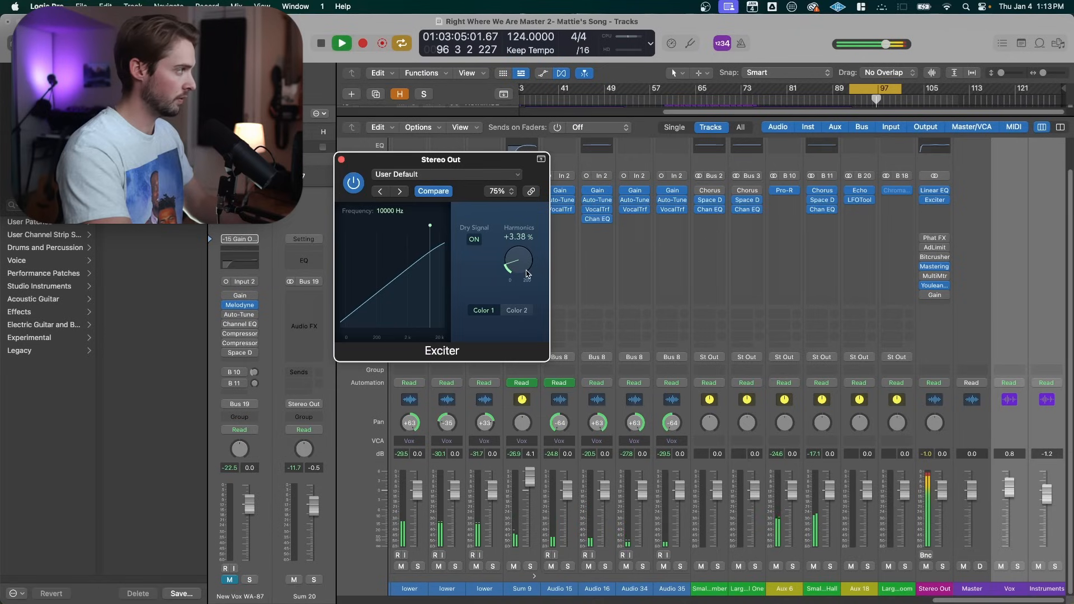
left_click_drag(520, 264, 520, 258)
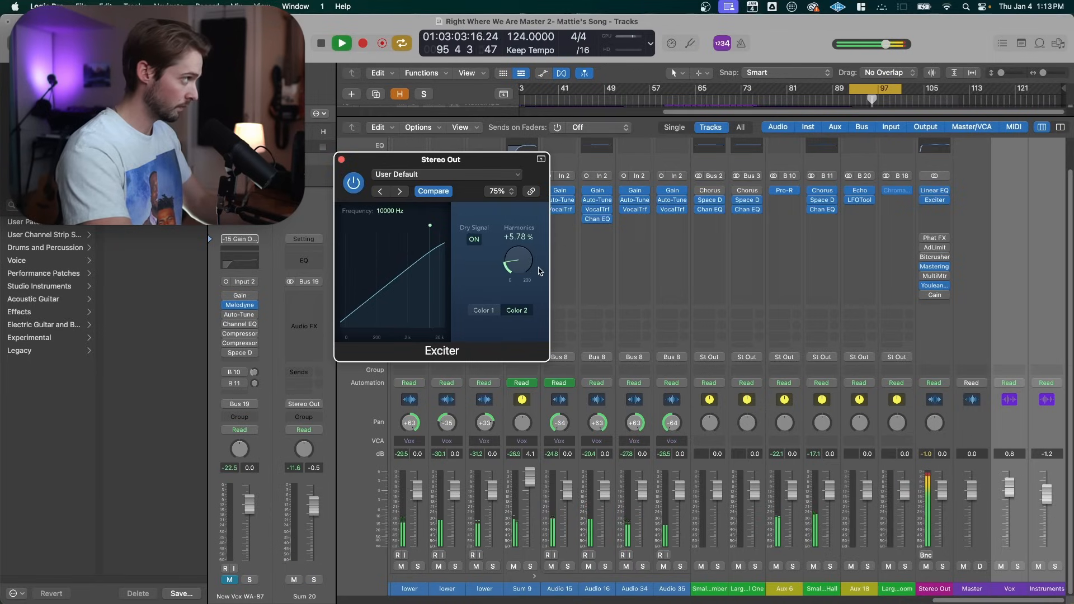
left_click_drag(519, 258, 512, 266)
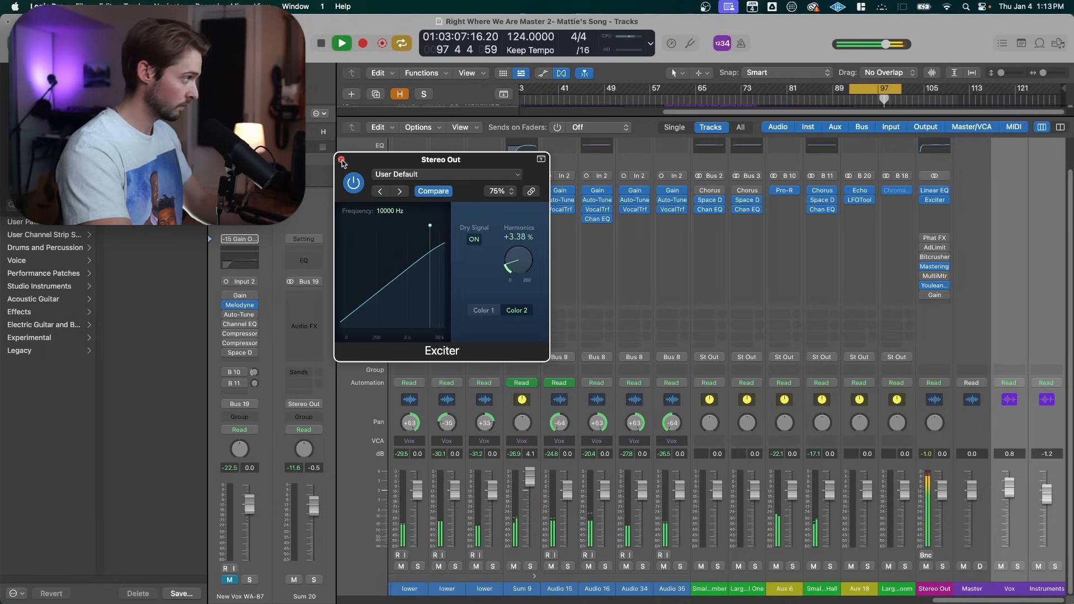
Fine-tune the Exciter frequency up to about 9400 Hz and close its window.
left_click(344, 160)
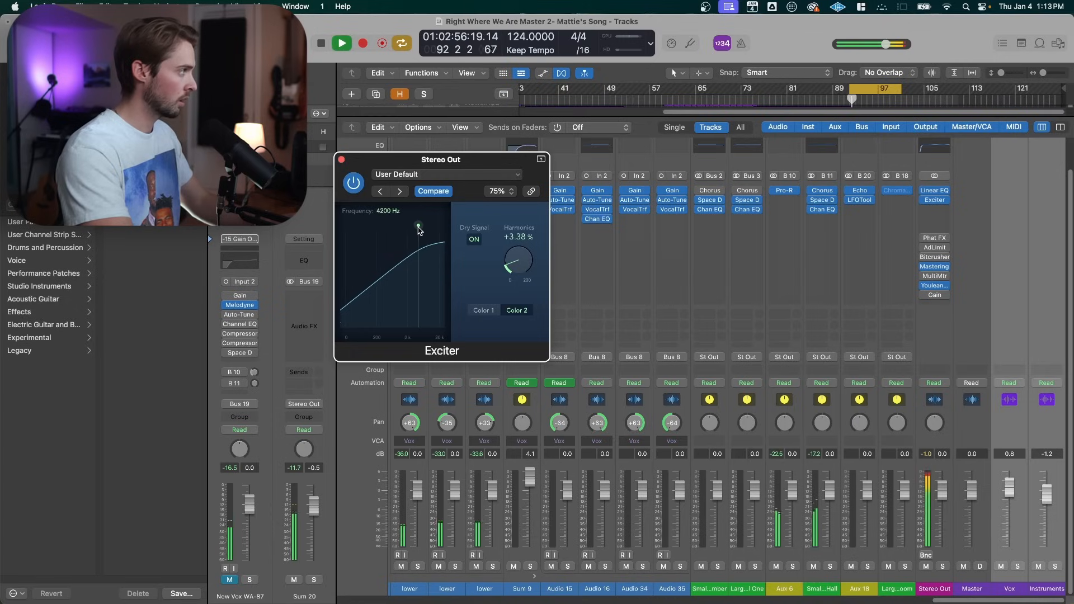
left_click_drag(419, 229, 422, 227)
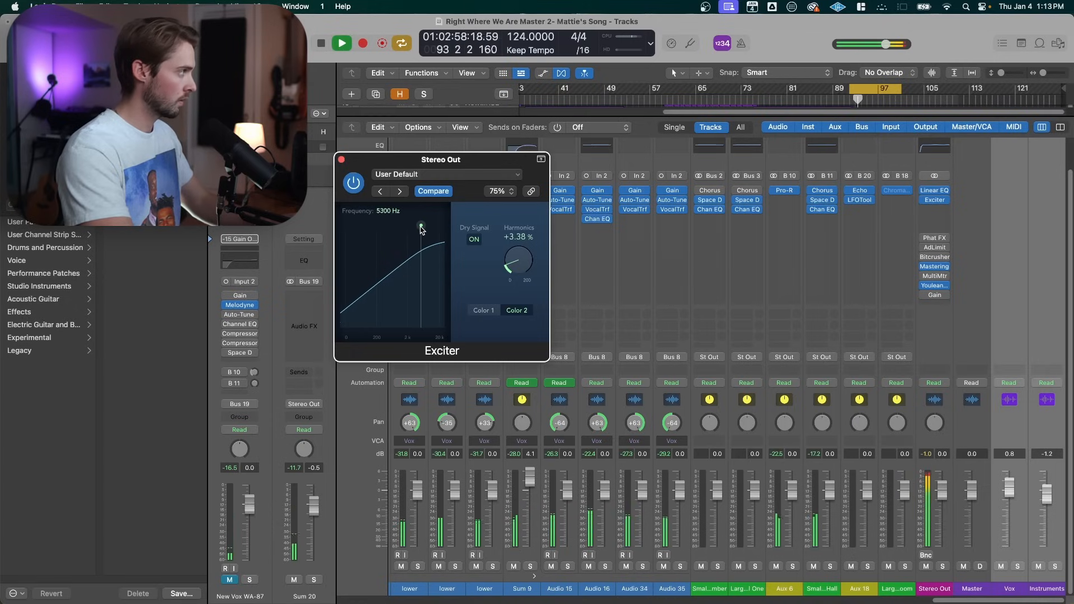
left_click_drag(422, 227, 423, 226)
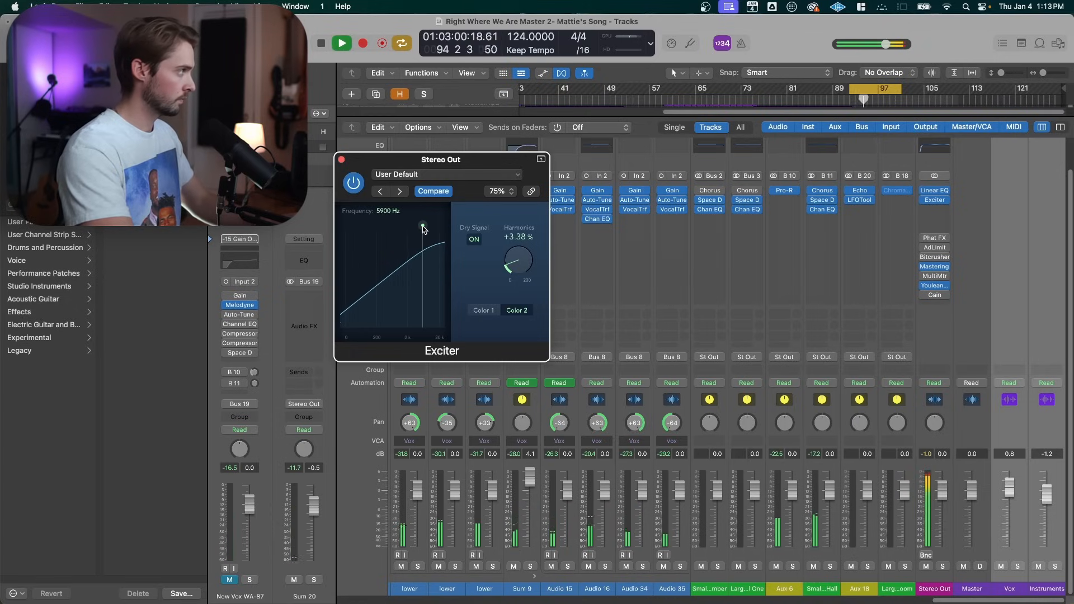
left_click_drag(423, 226, 423, 225)
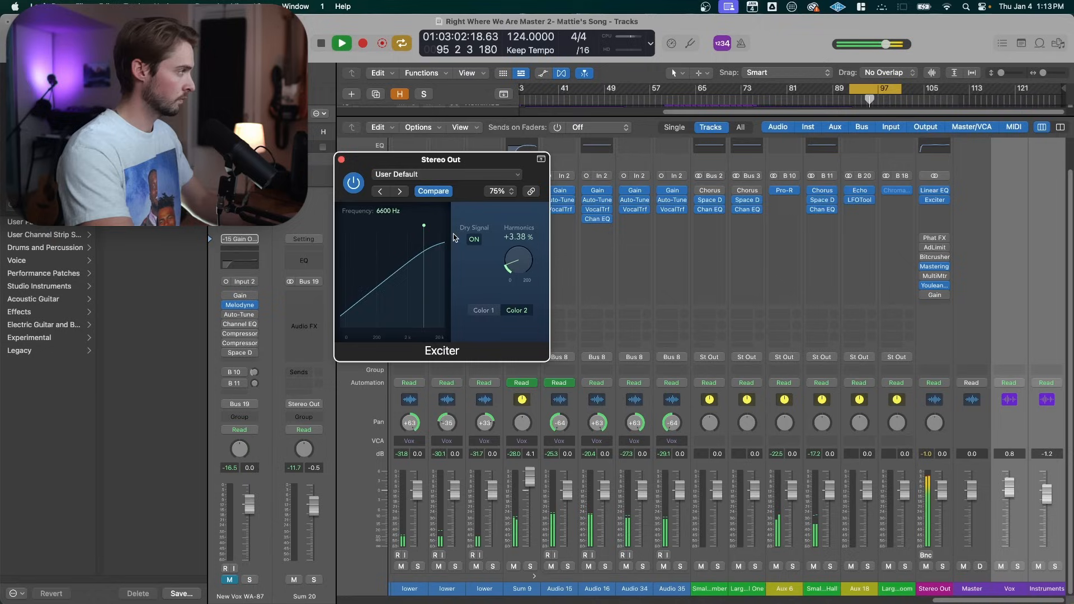
left_click_drag(424, 225, 431, 228)
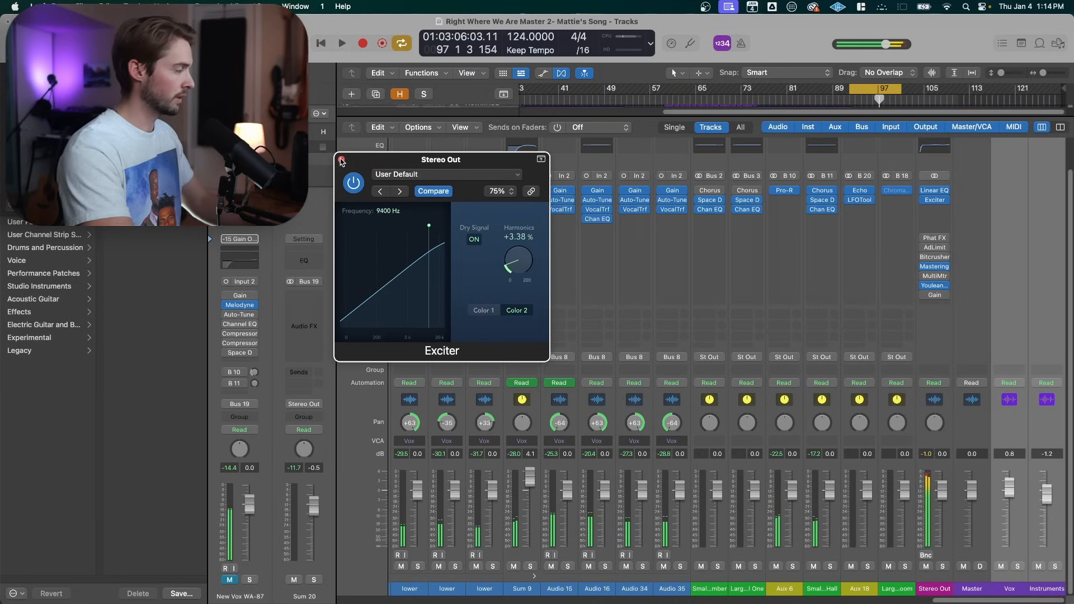
left_click(343, 161)
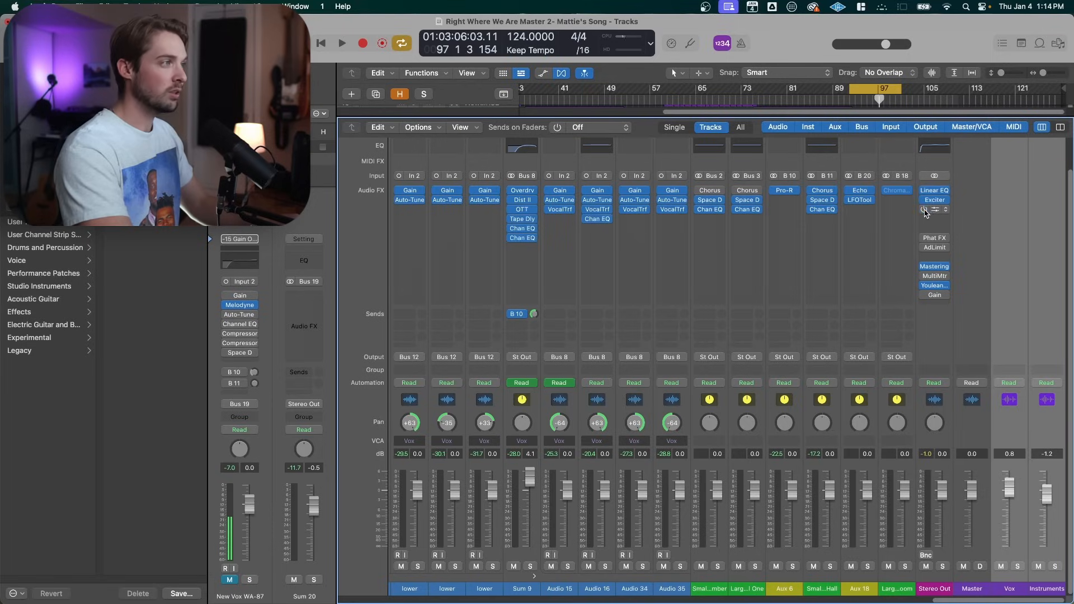
Bring up the Bitcrusher on Stereo Out and switch it to Clip mode.
left_click(924, 210)
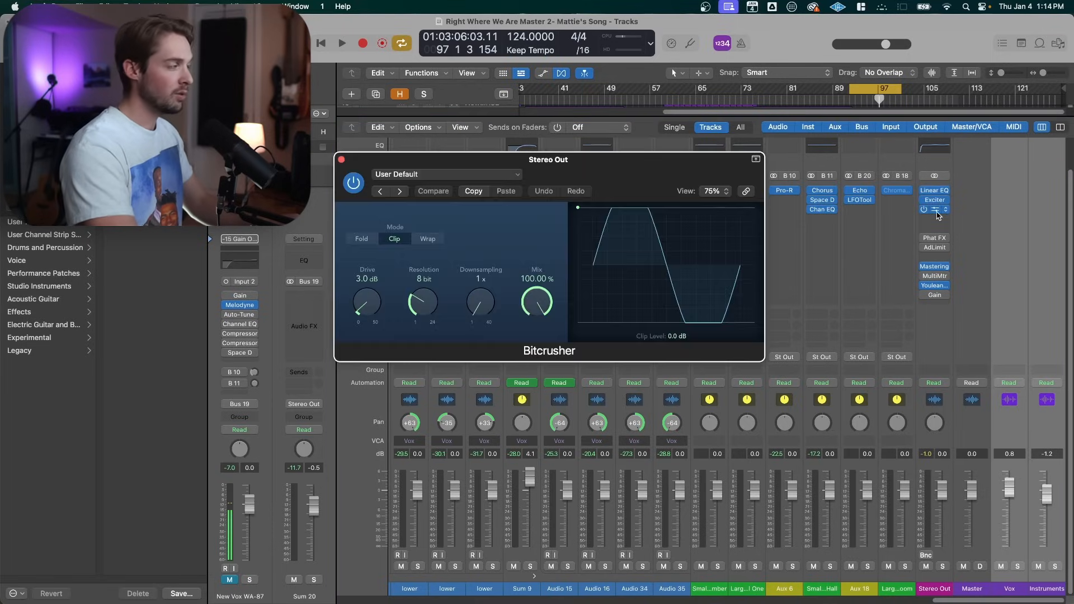
left_click_drag(549, 159, 531, 144)
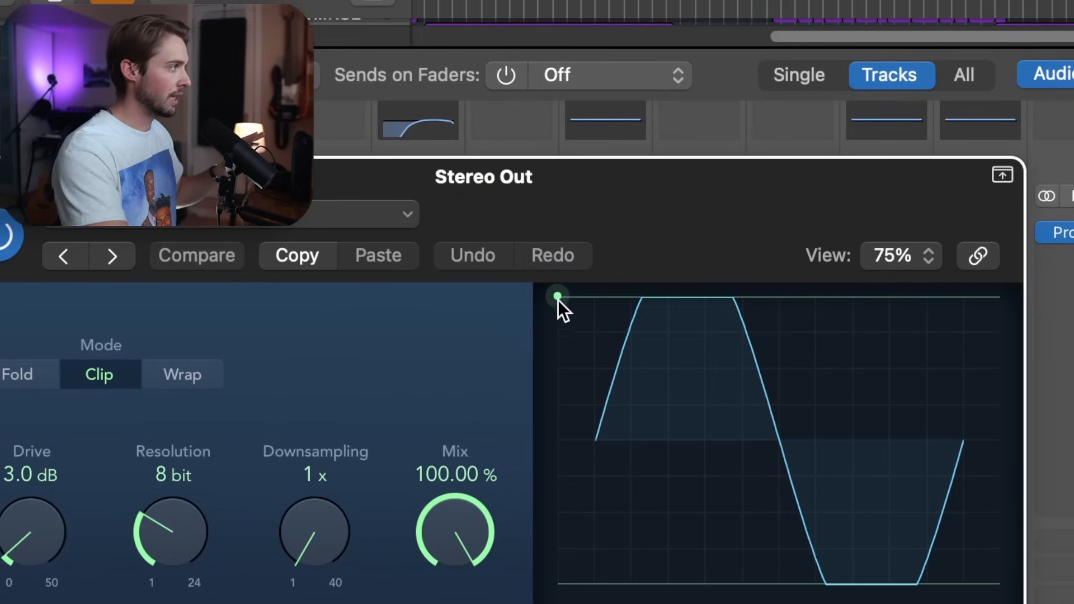
left_click(197, 255)
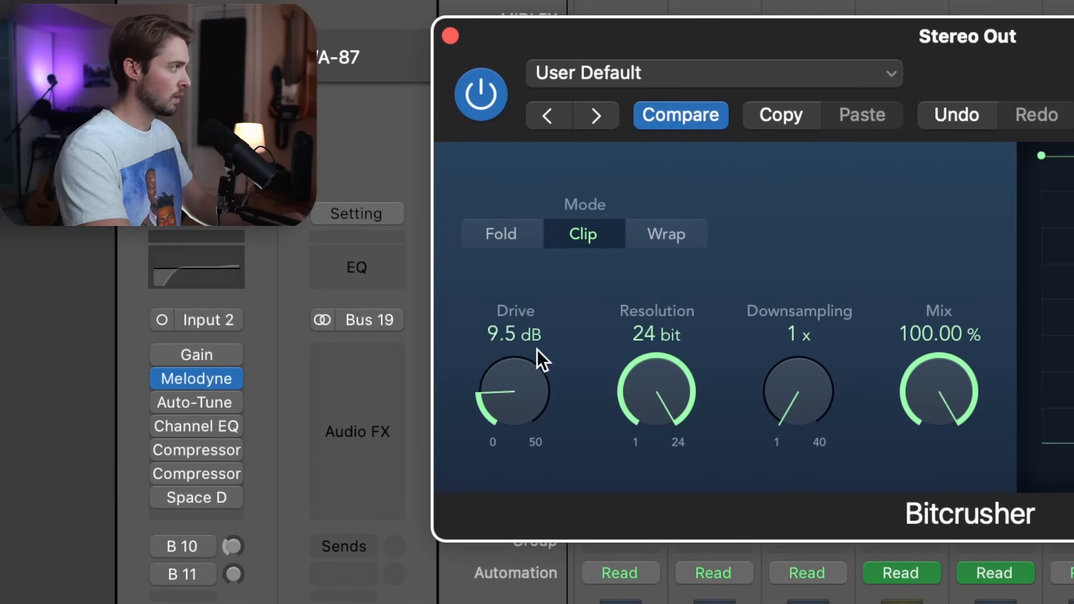
Demonstrate clipping by sweeping the Bitcrusher Drive amount down and back up.
left_click_drag(513, 392, 442, 333)
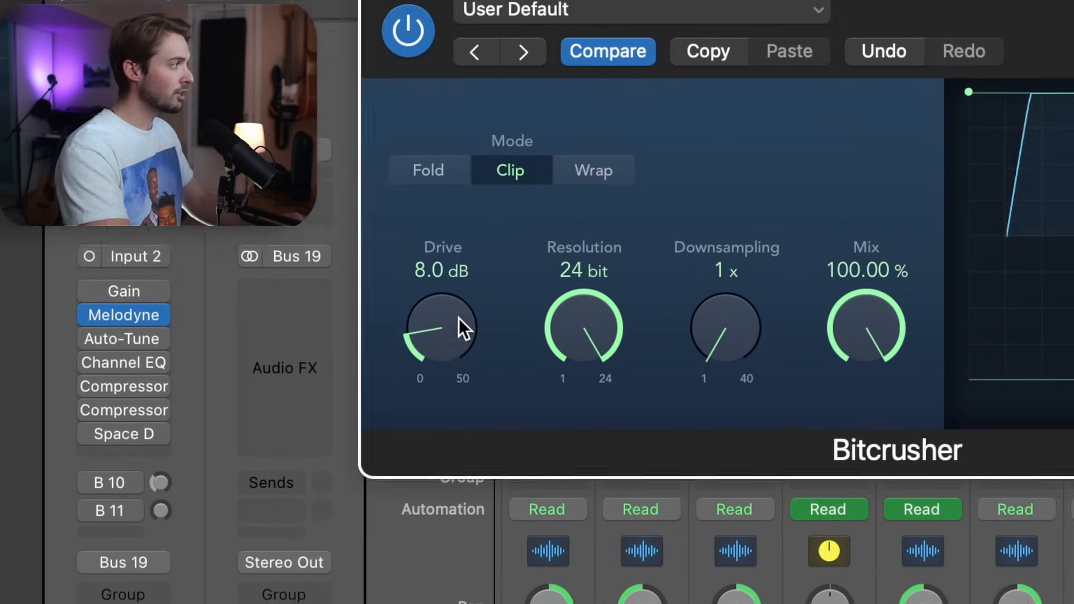
left_click_drag(441, 329, 531, 356)
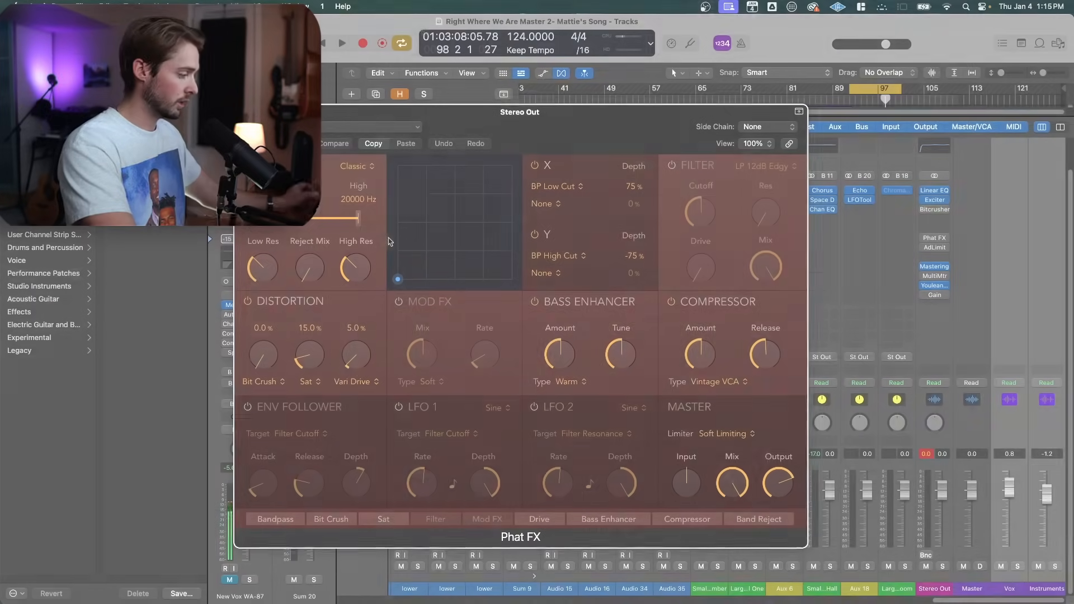
In Phat FX, try Hard Clipping on the Master Limiter, then turn it Off and zero Vari Drive.
left_click(342, 42)
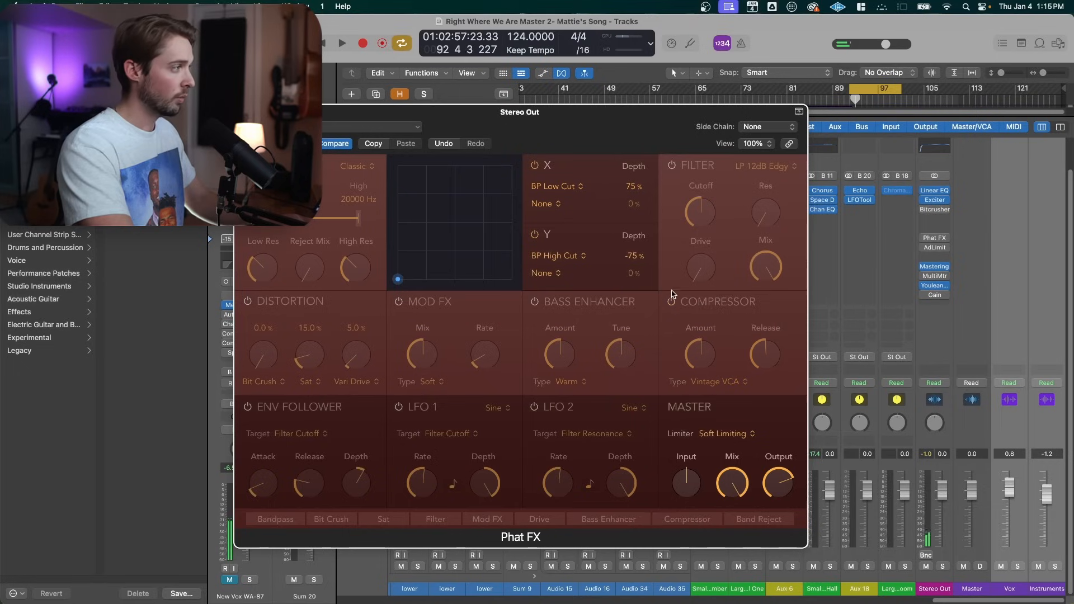
left_click(725, 434)
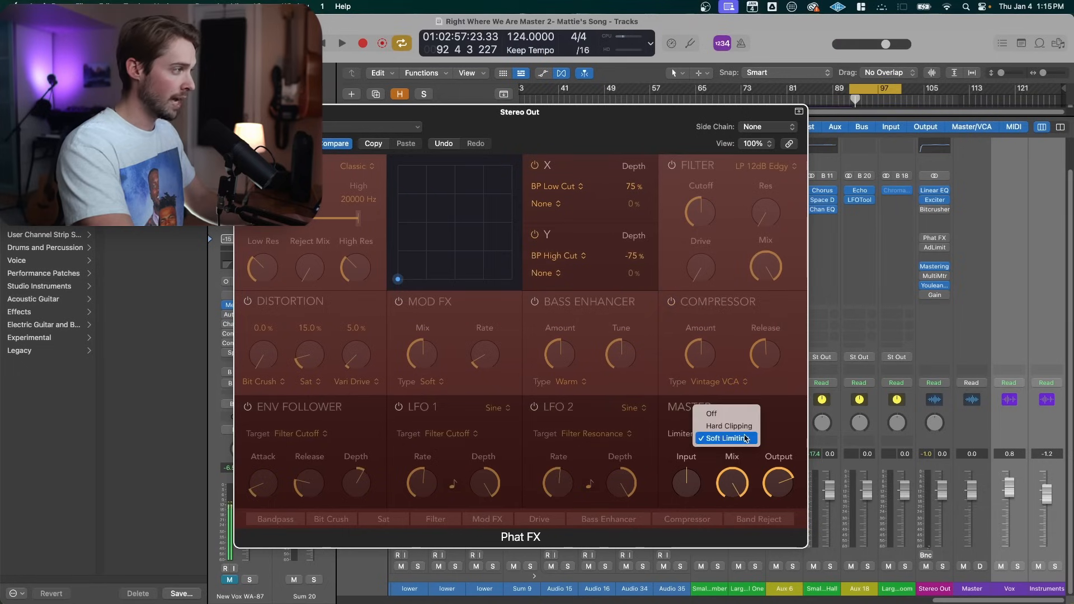
left_click(730, 425)
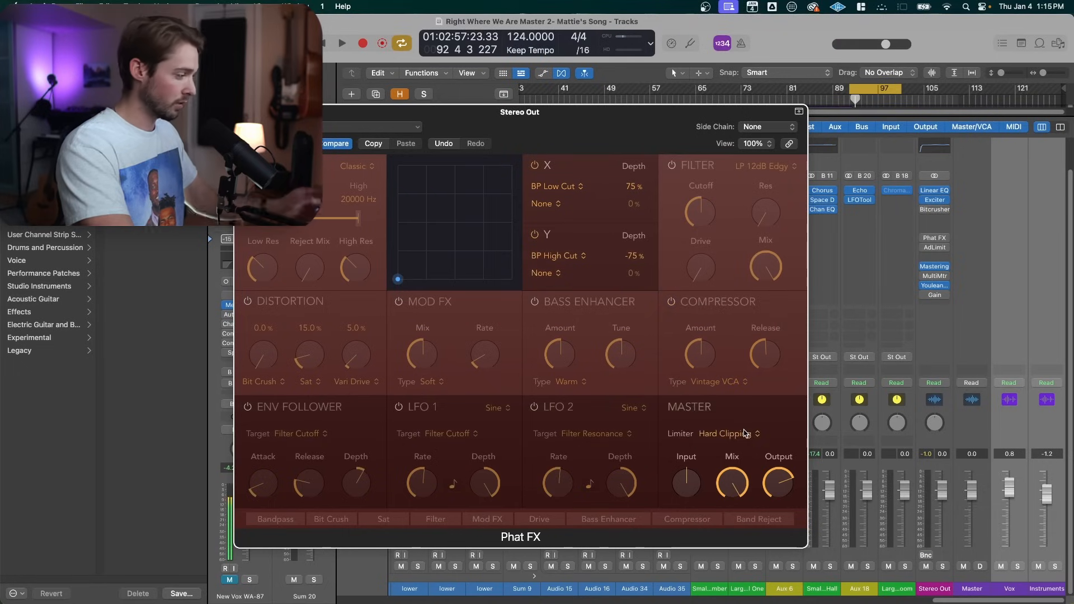
left_click(720, 434)
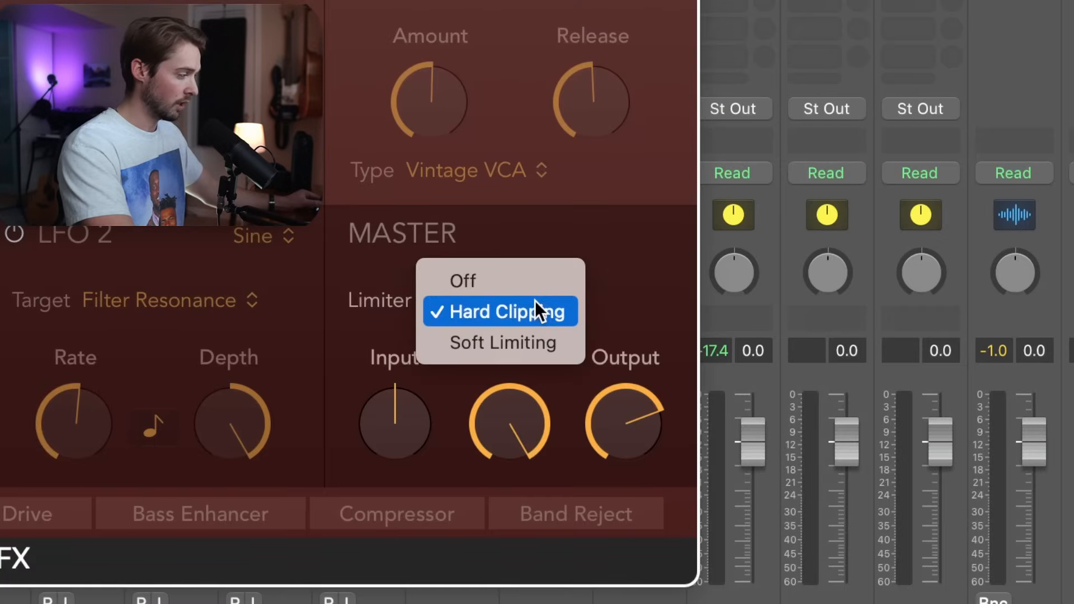
left_click(501, 311)
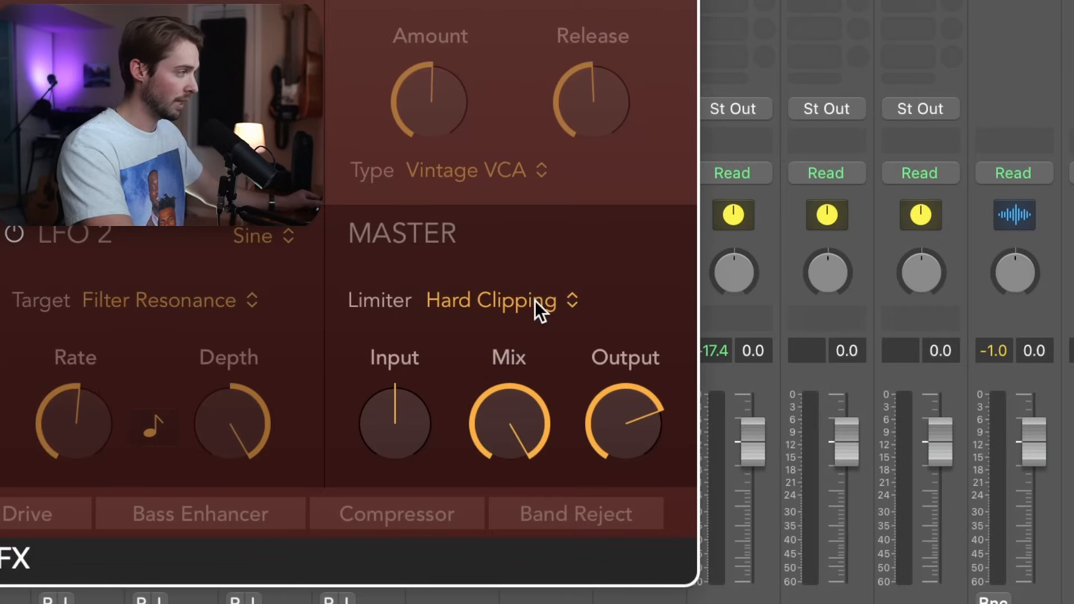
left_click(492, 301)
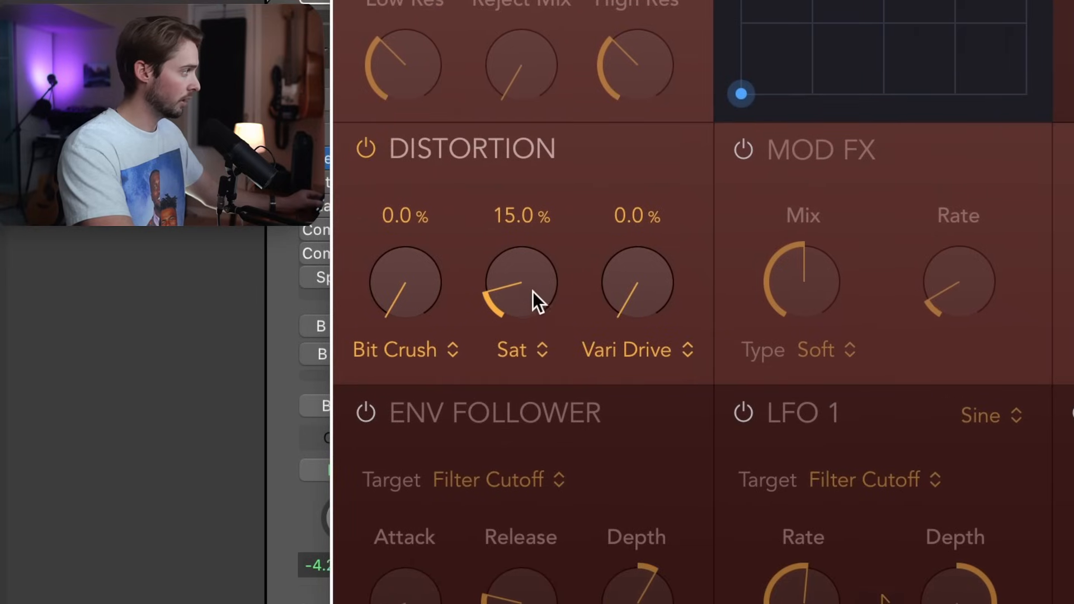
Set the Phat FX distortion saturation to about 15.5%.
left_click_drag(522, 282, 523, 336)
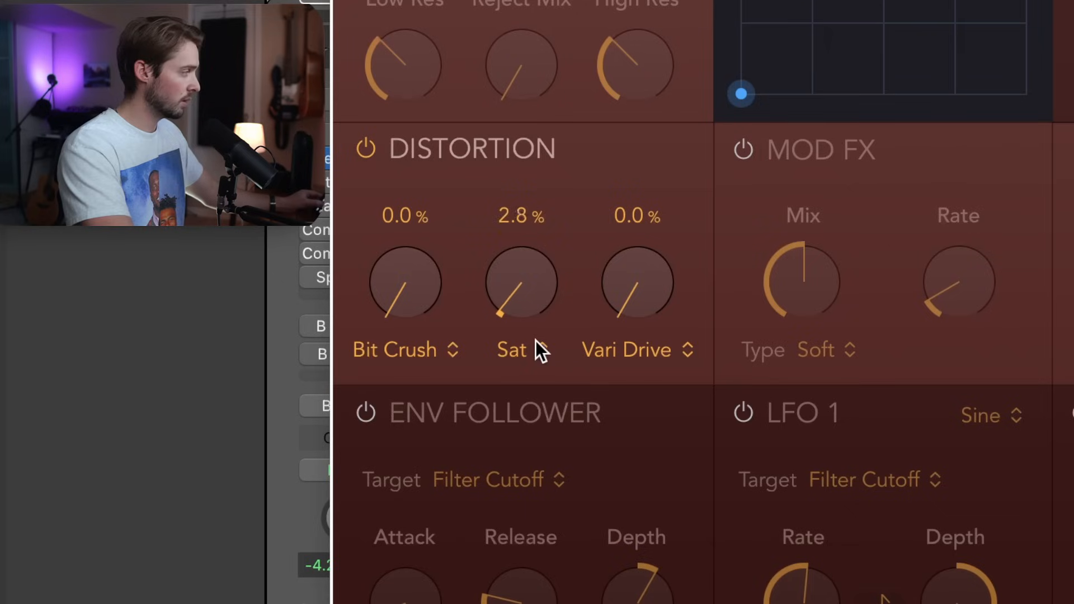
left_click_drag(521, 282, 520, 274)
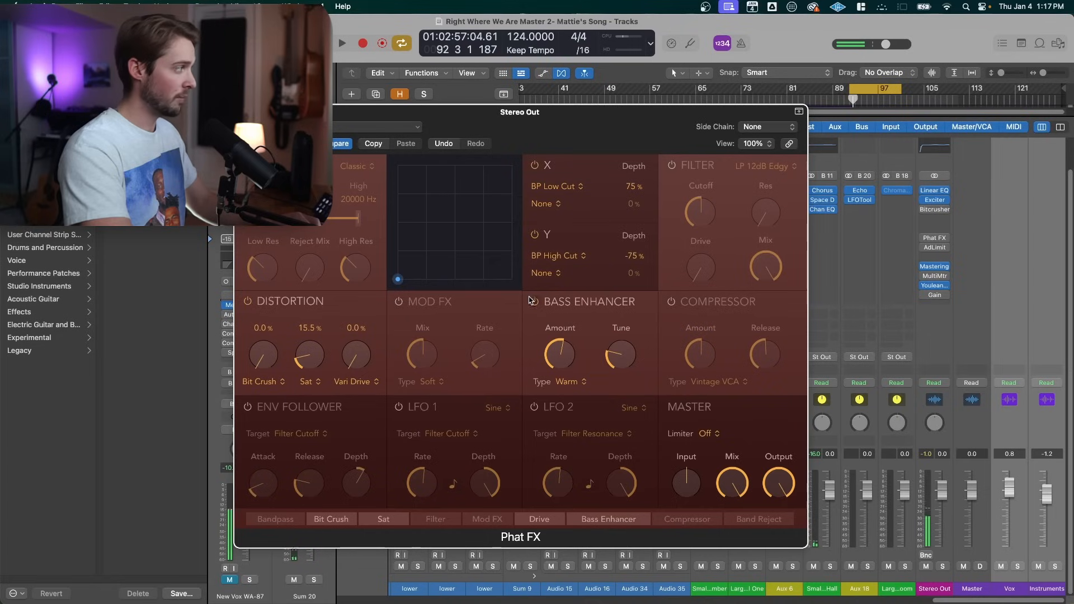
Switch on the Phat FX Bass Enhancer and lower its Amount to a low value.
left_click(343, 43)
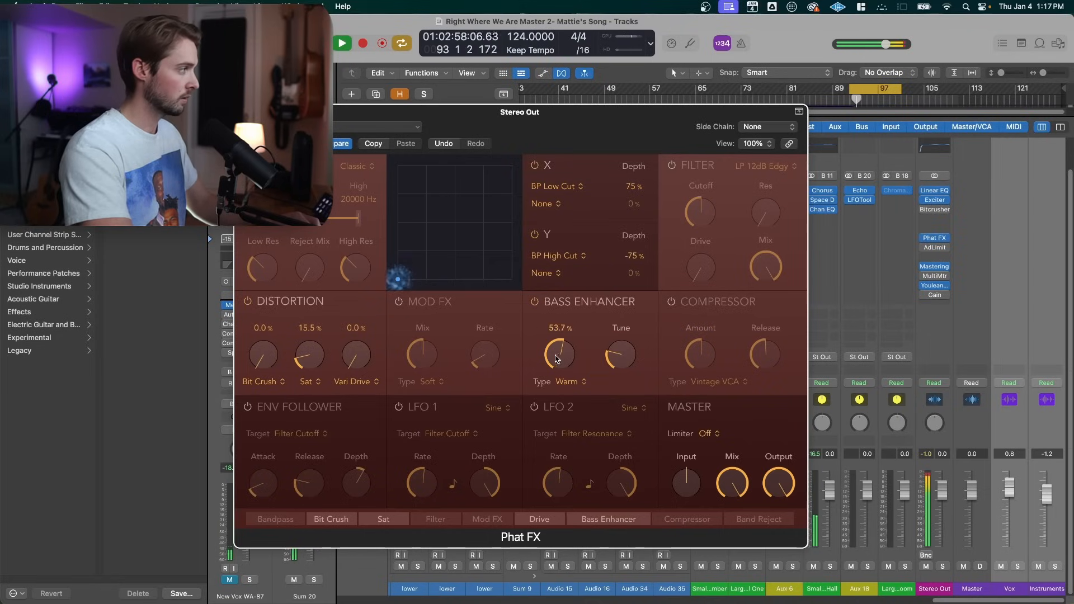
left_click_drag(559, 355, 554, 377)
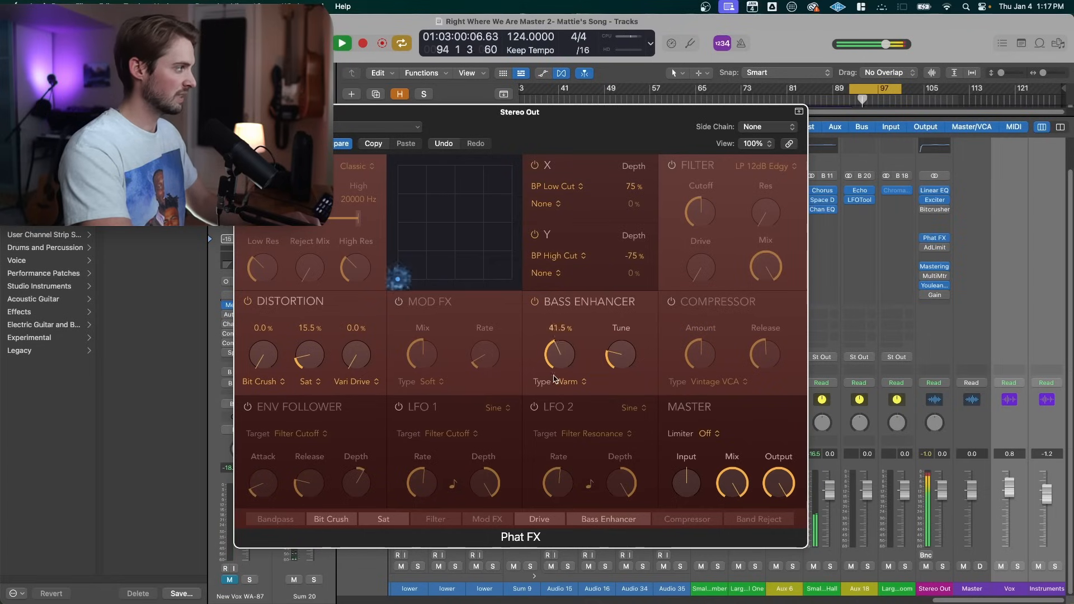
left_click_drag(558, 355, 542, 425)
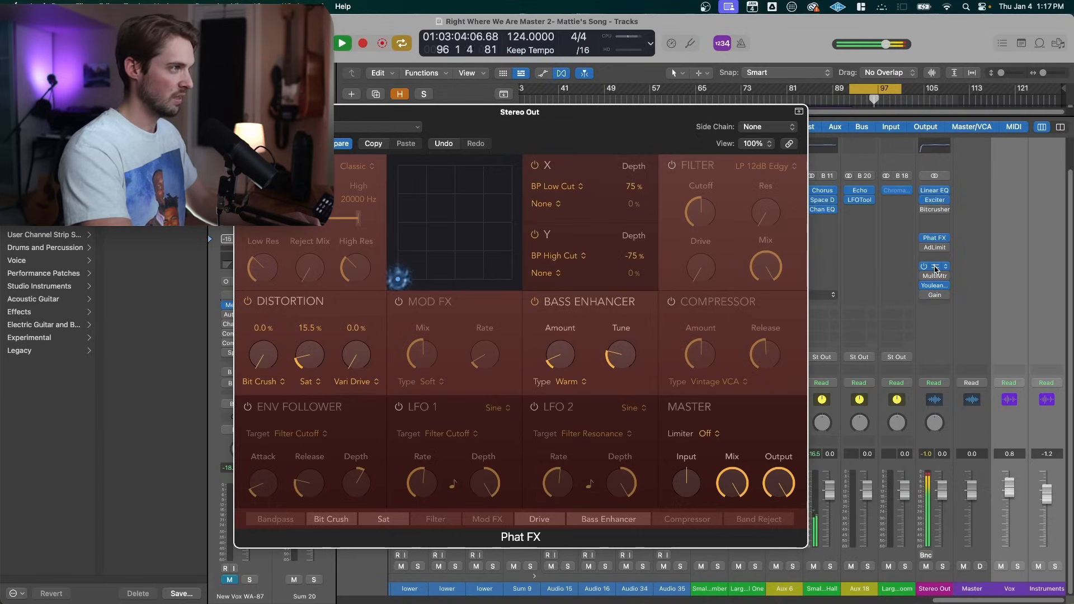
Reduce the saturation to 8.7% and close the Phat FX window.
left_click(934, 267)
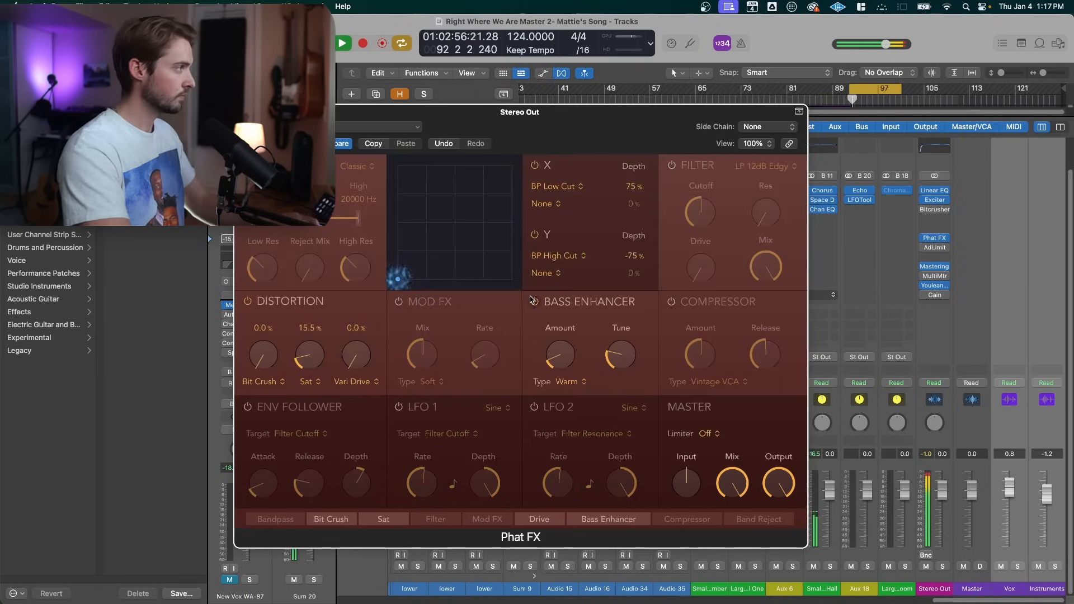
left_click_drag(309, 355, 309, 371)
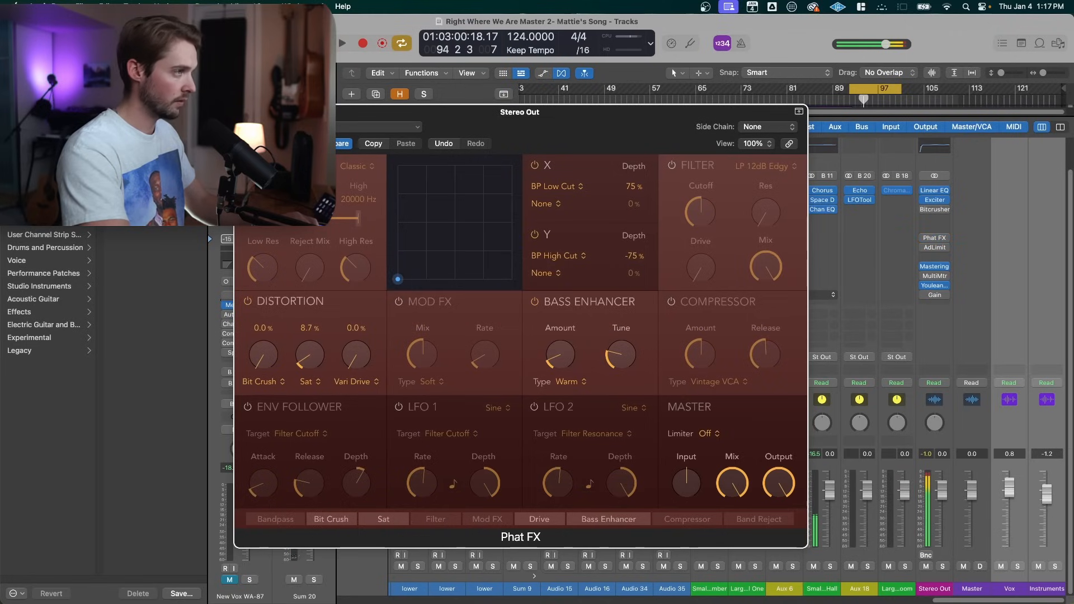
left_click(343, 43)
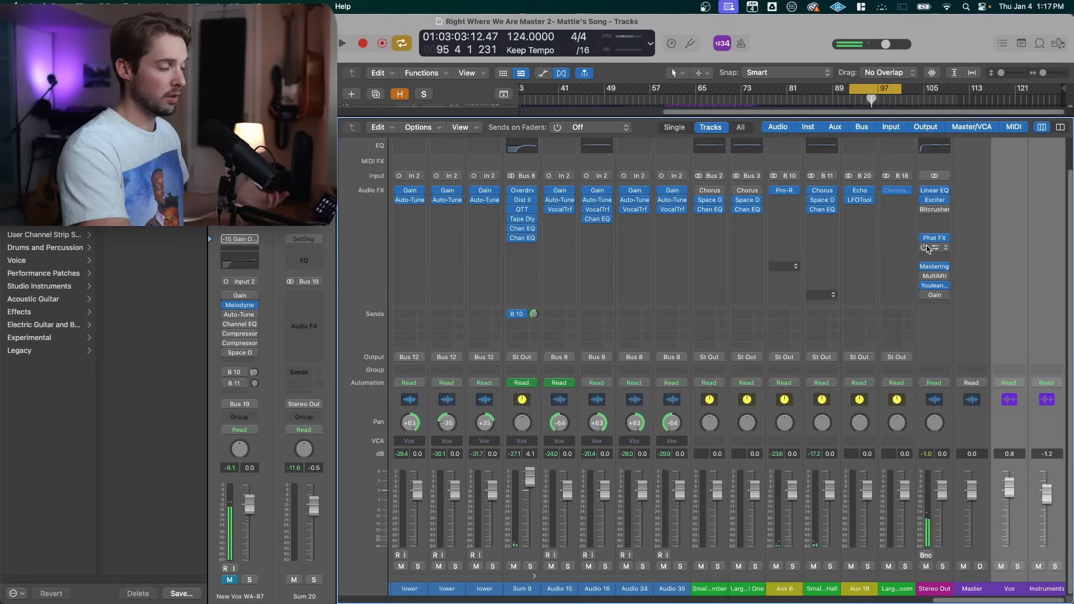
Check the Adaptive Limiter showing 3.3 dB gain, then return to the Mastering Assistant loudness controls.
left_click(935, 247)
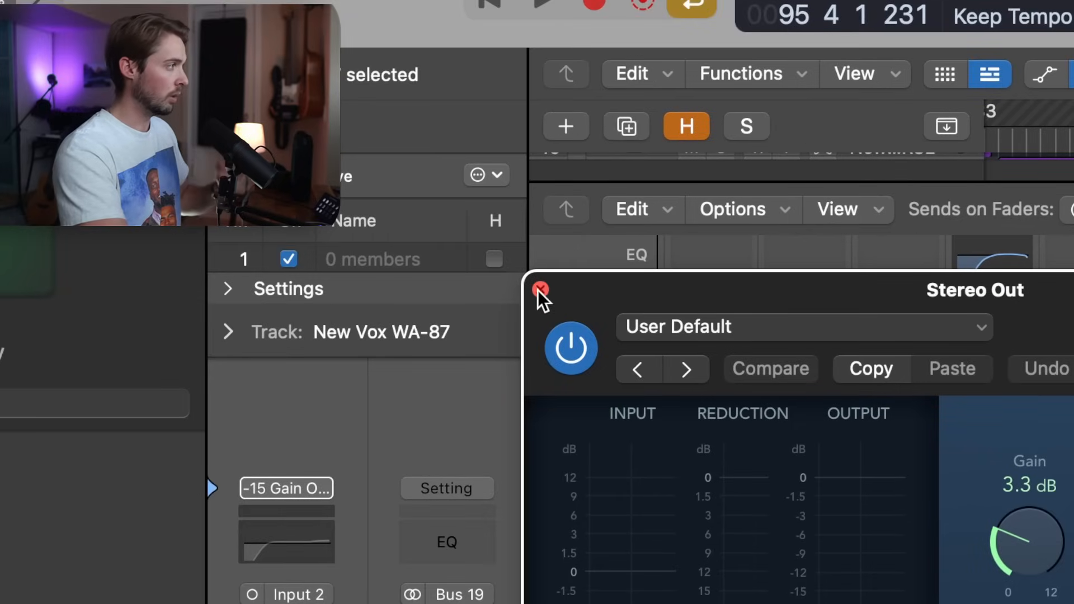
left_click(542, 290)
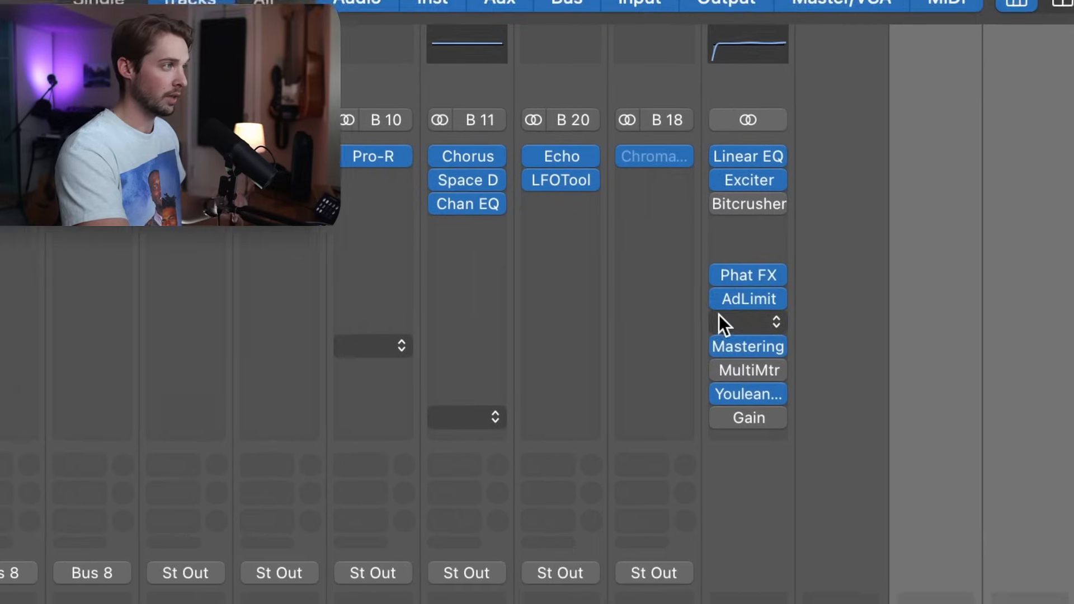
scroll("down", 3)
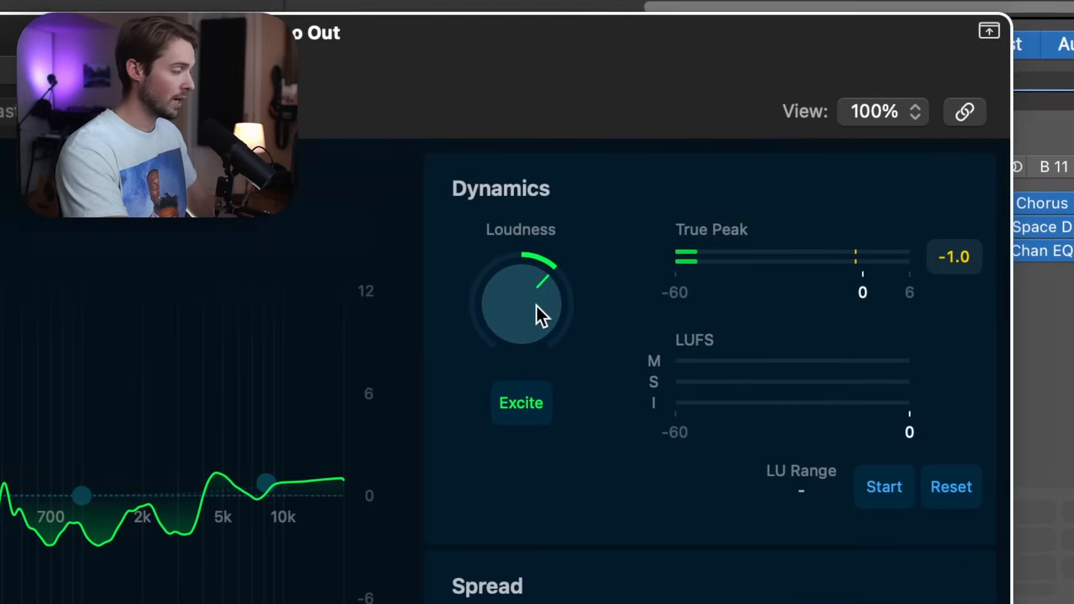
left_click_drag(521, 301, 524, 264)
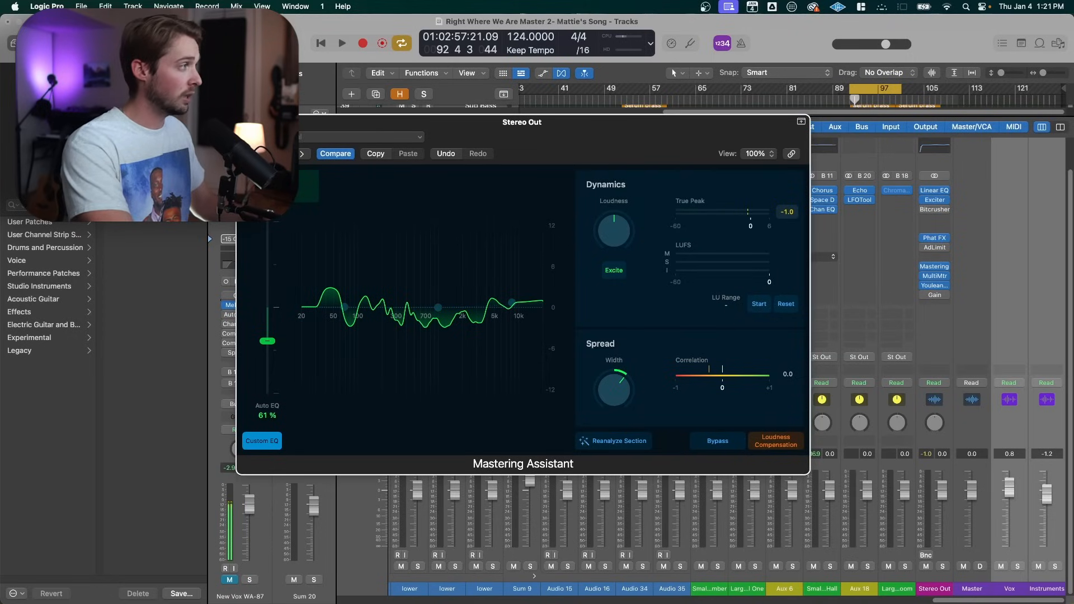
Audition the master with meters around -9 LUFS short-term, then stop playback.
left_click_drag(613, 230, 624, 205)
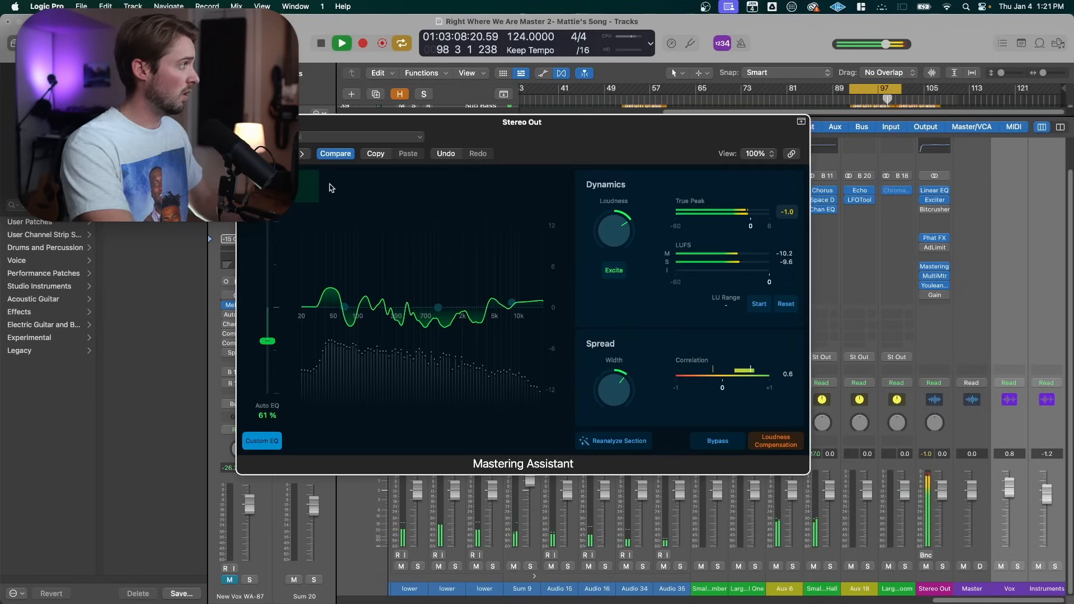
left_click(342, 43)
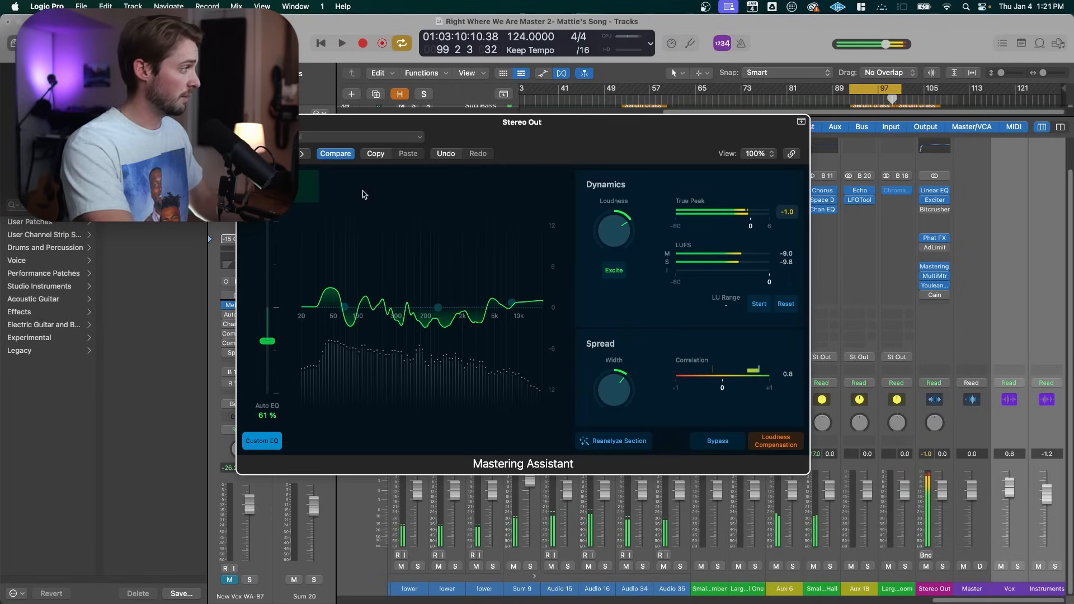